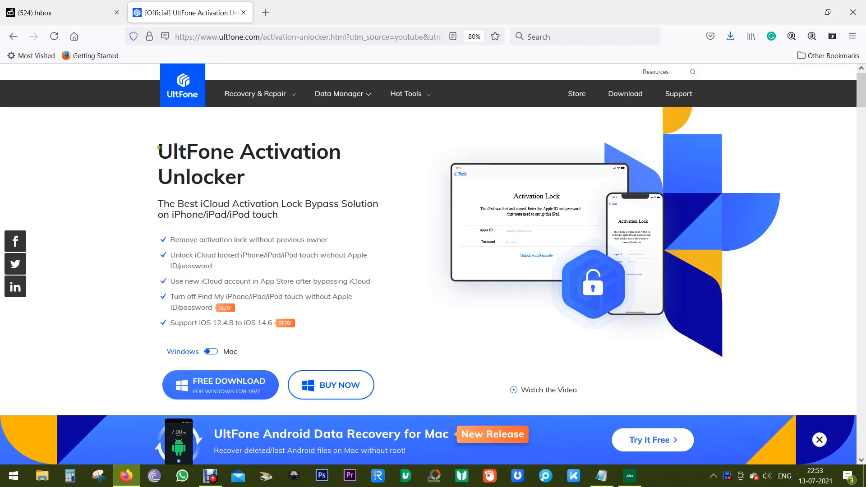
- Highlight the feature lines on supported iOS versions, new iCloud account and Turn Off Find My iPhone
{"action": "double_click", "coordinate": [195, 151]}
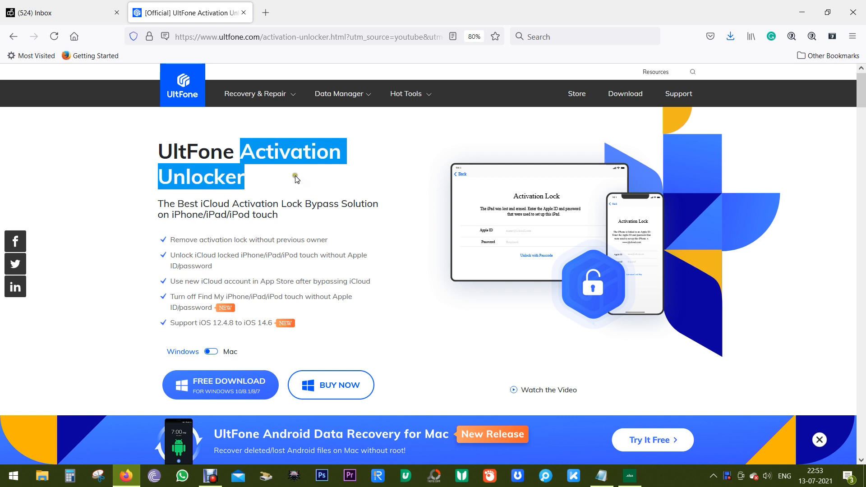
{"action": "mouse_move", "coordinate": [170, 224]}
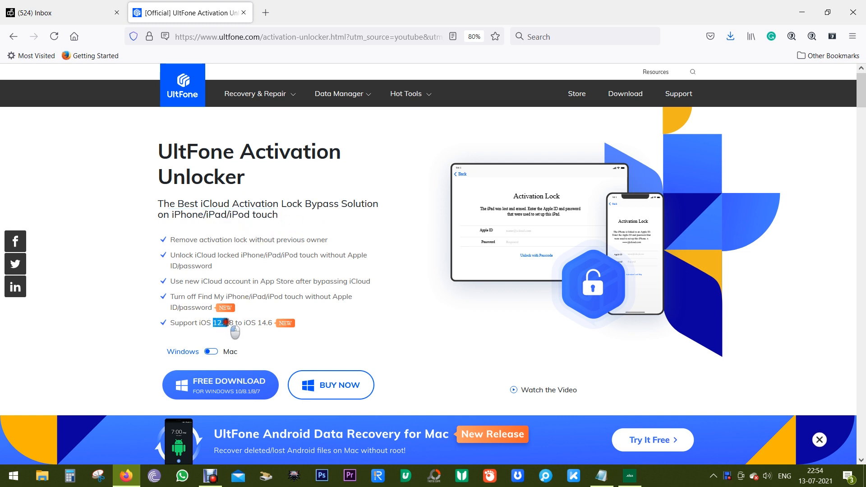
{"action": "left_click_drag", "start_coordinate": [213, 322], "coordinate": [276, 323]}
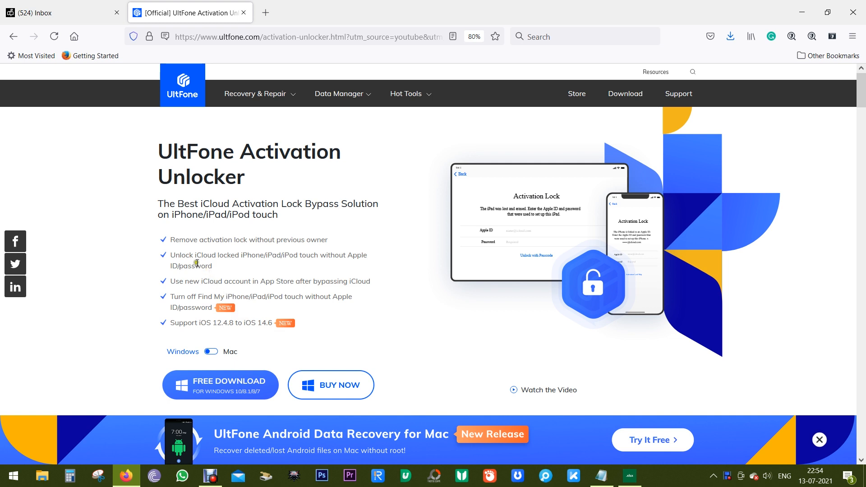
{"action": "mouse_move", "coordinate": [259, 294]}
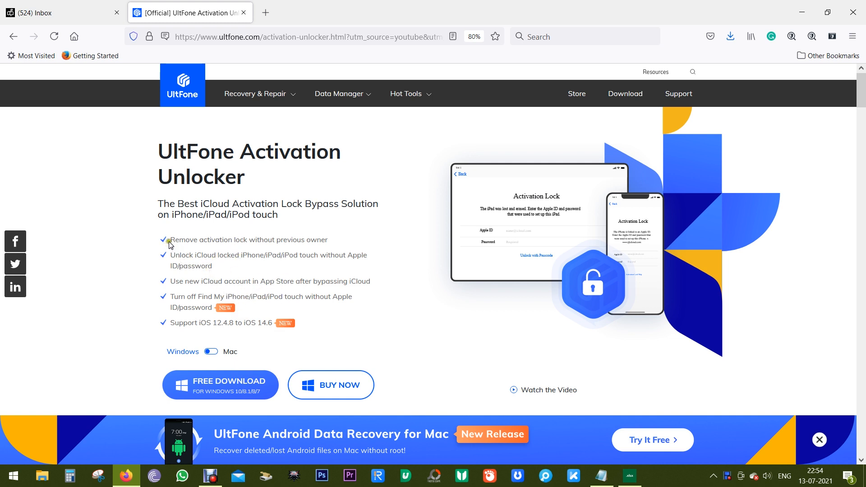
{"action": "left_click_drag", "start_coordinate": [170, 240], "coordinate": [269, 243]}
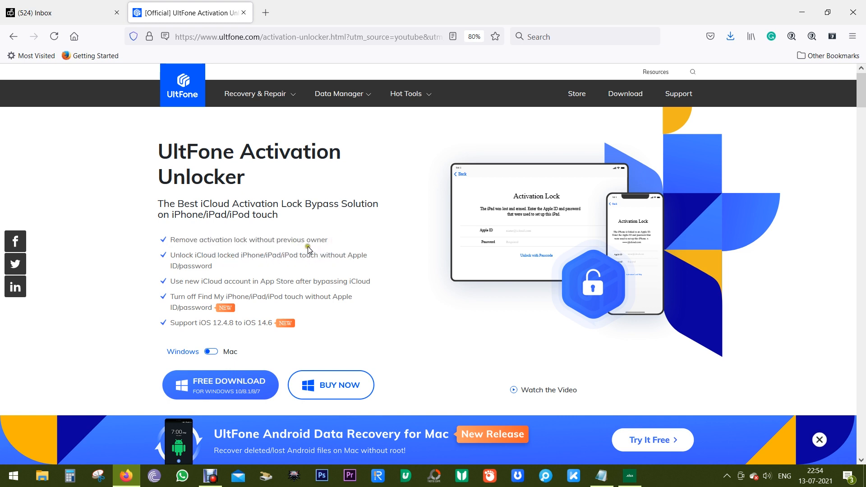
{"action": "mouse_move", "coordinate": [347, 248]}
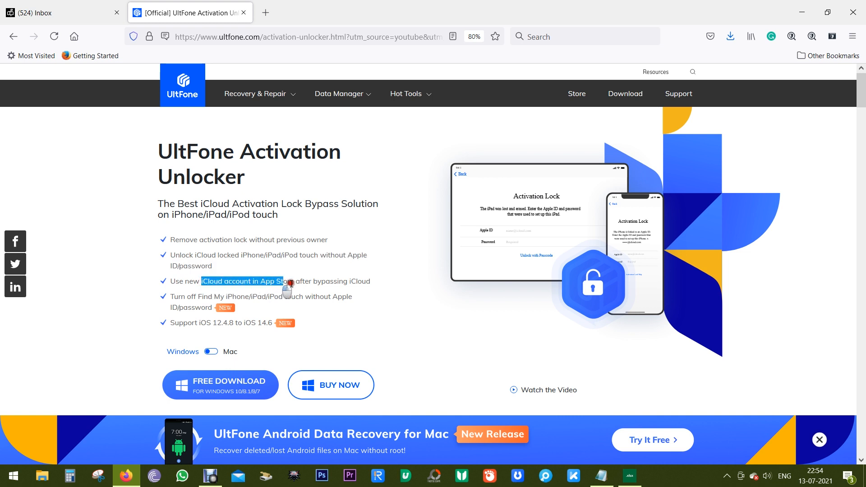
{"action": "left_click_drag", "start_coordinate": [283, 281], "coordinate": [371, 281]}
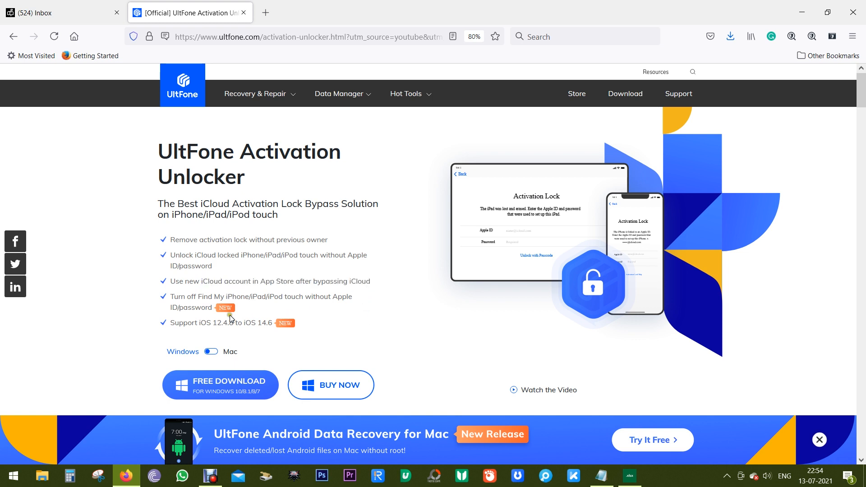
{"action": "mouse_move", "coordinate": [228, 317]}
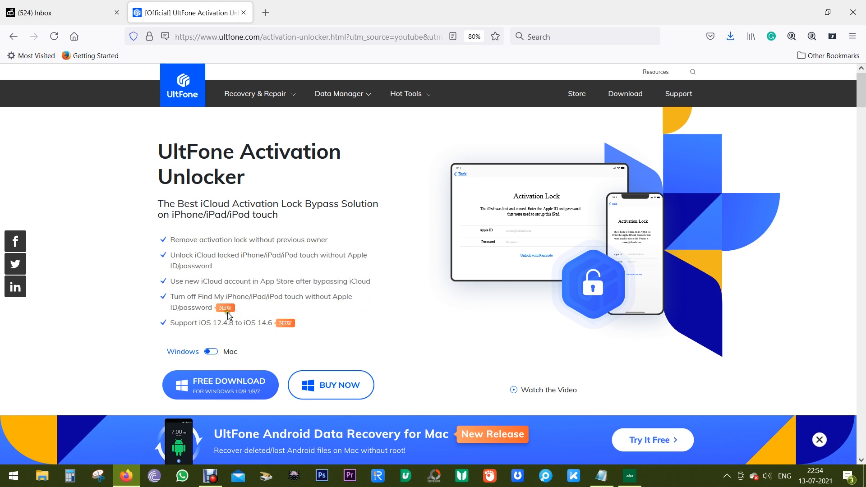
{"action": "double_click", "coordinate": [177, 297]}
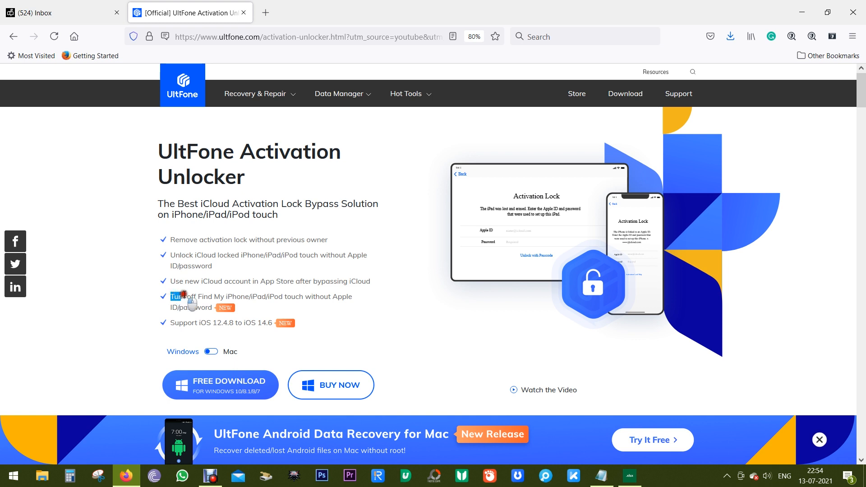
{"action": "left_click_drag", "start_coordinate": [184, 297], "coordinate": [210, 307]}
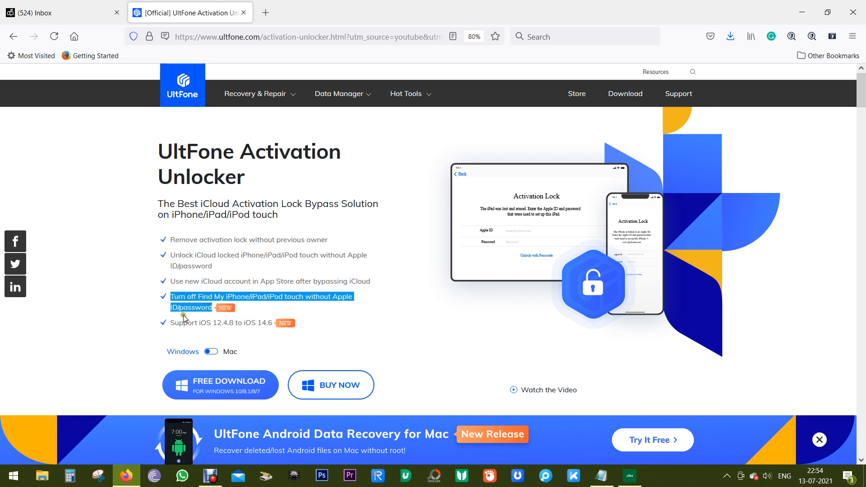
{"action": "mouse_move", "coordinate": [202, 316]}
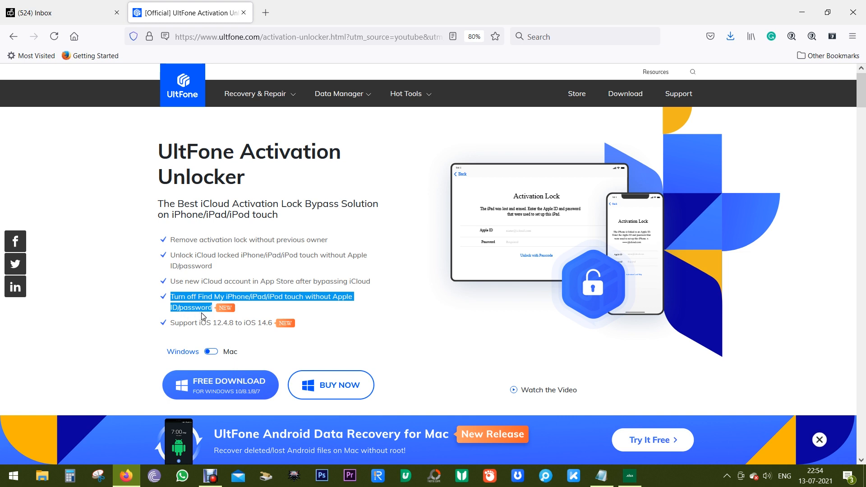
- Move down past 'What Does iCloud Activation Lock Mean?' and highlight 'lost or stolen'
{"action": "scroll", "scroll_direction": "down", "scroll_amount": 3}
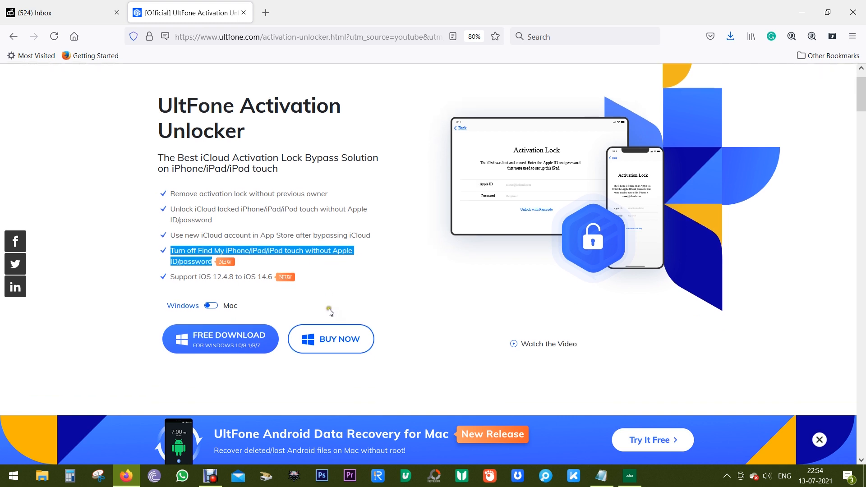
{"action": "scroll", "scroll_direction": "down", "scroll_amount": 3}
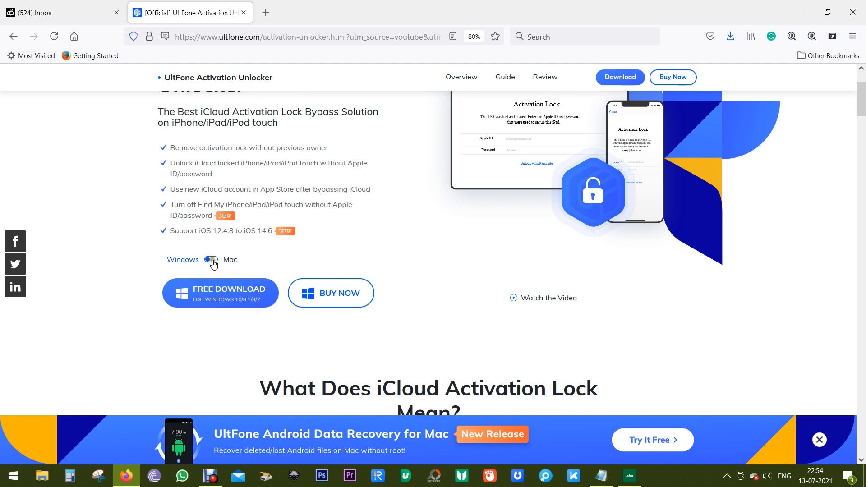
{"action": "left_click", "coordinate": [210, 259]}
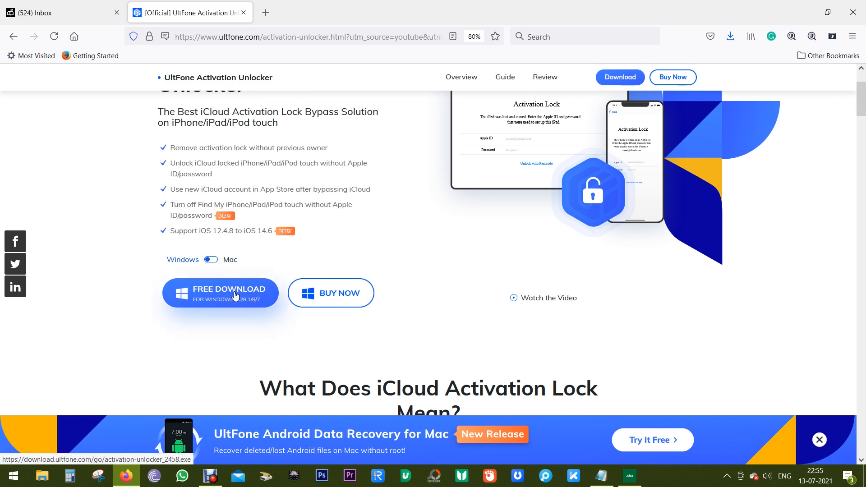
{"action": "scroll", "scroll_direction": "down", "scroll_amount": 3}
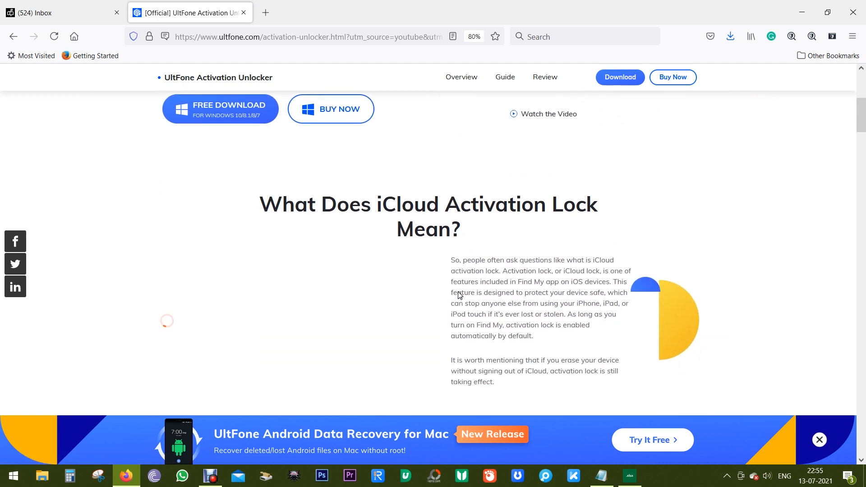
{"action": "scroll", "scroll_direction": "down", "scroll_amount": 3}
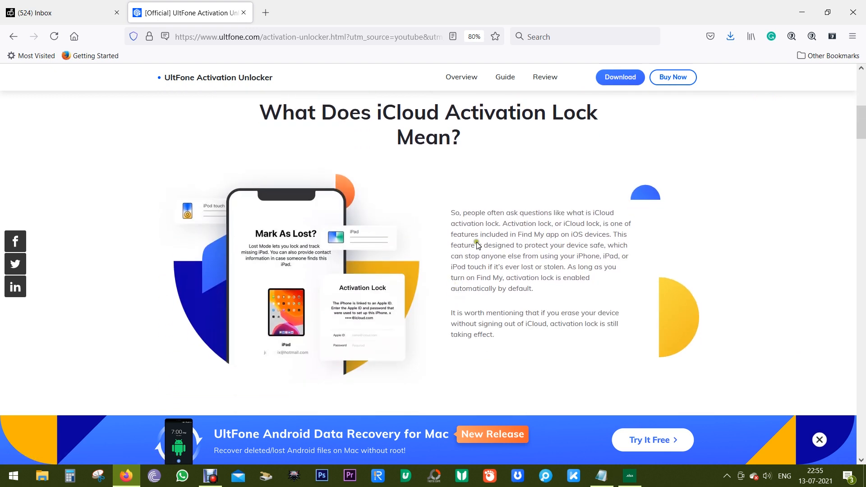
{"action": "mouse_move", "coordinate": [512, 257]}
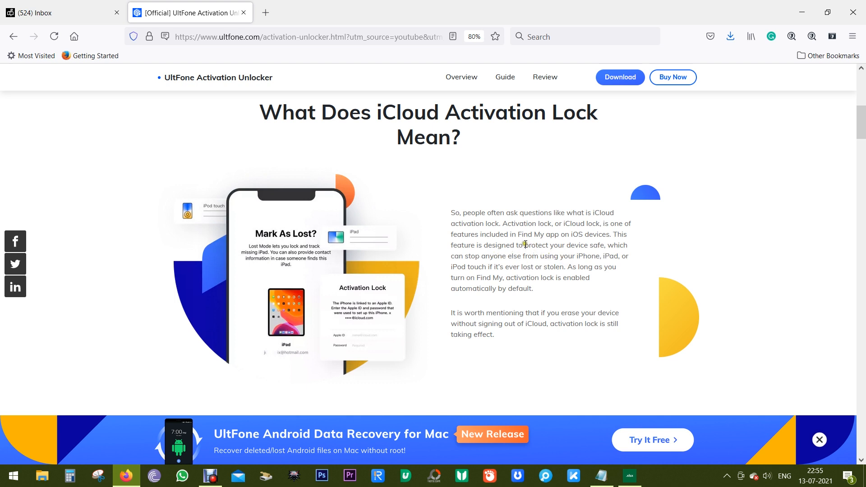
{"action": "left_click_drag", "start_coordinate": [526, 246], "coordinate": [601, 245]}
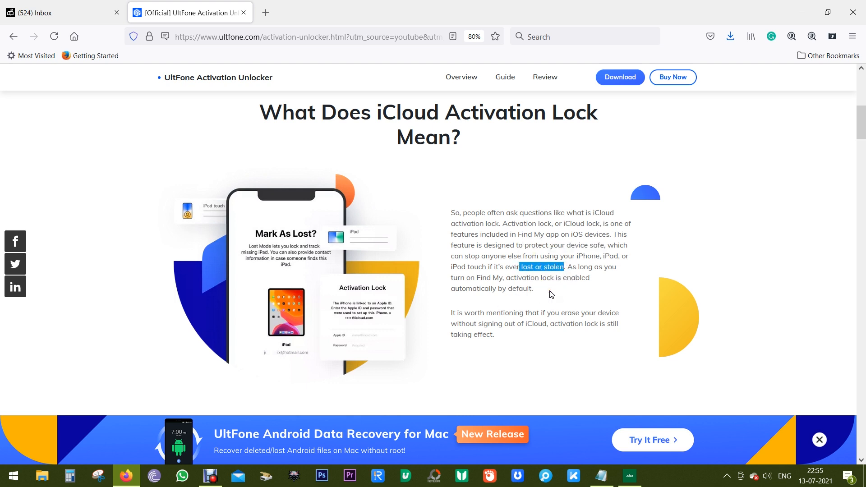
- Reach the 'When & Why You Need to Bypass' section and highlight the erase-device note
{"action": "scroll", "scroll_direction": "down", "scroll_amount": 3}
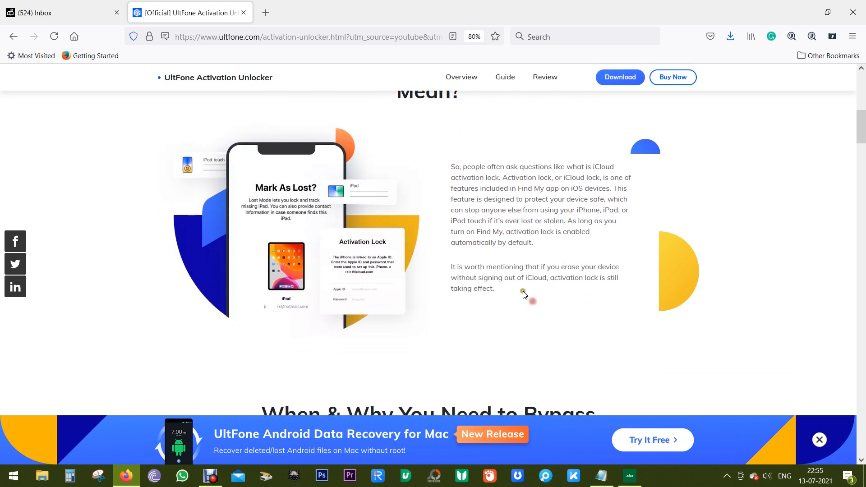
{"action": "double_click", "coordinate": [485, 277]}
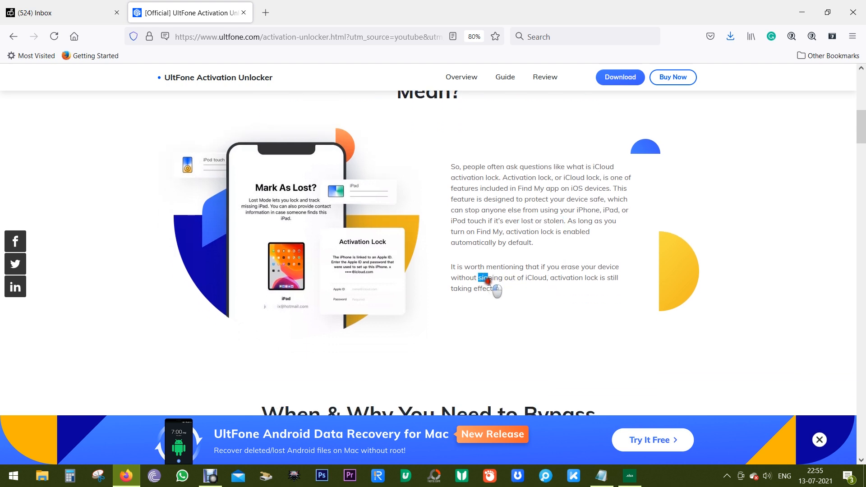
{"action": "left_click_drag", "start_coordinate": [479, 277], "coordinate": [493, 288]}
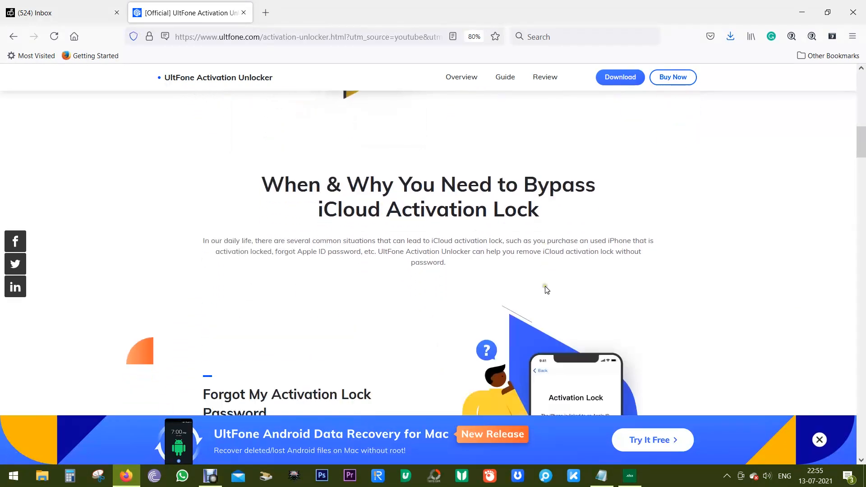
- Highlight 'activation lock without password' and the 'Apple ID be Hacked' heading while reading down
{"action": "scroll", "scroll_direction": "down", "scroll_amount": 3}
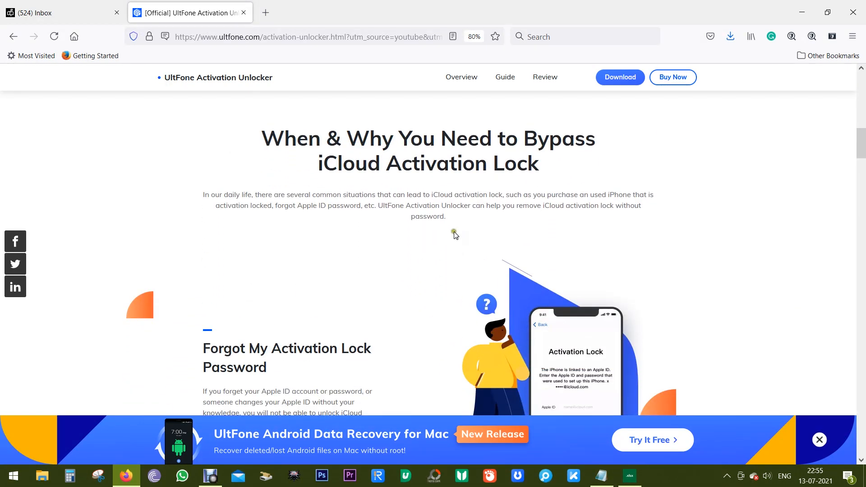
{"action": "mouse_move", "coordinate": [448, 226]}
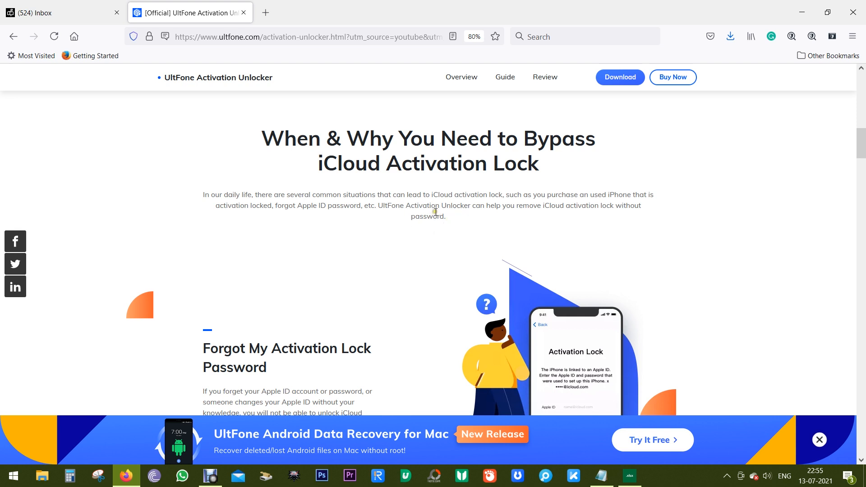
{"action": "mouse_move", "coordinate": [568, 205]}
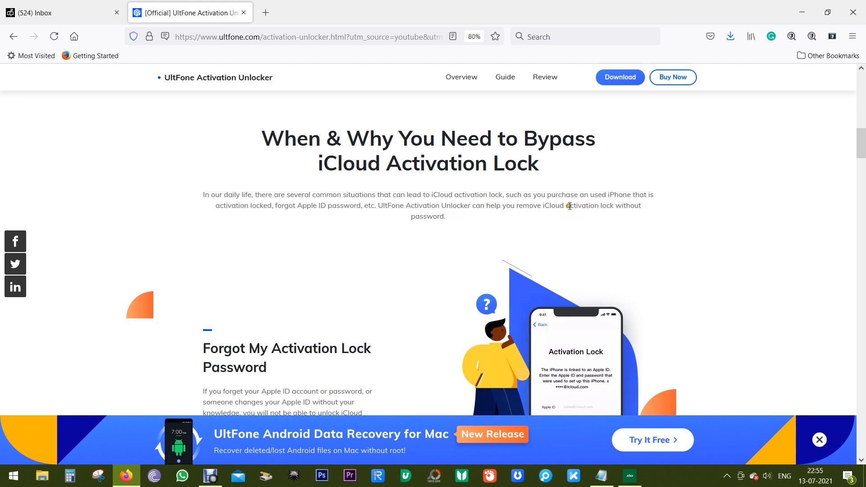
{"action": "left_click_drag", "start_coordinate": [567, 205], "coordinate": [446, 215]}
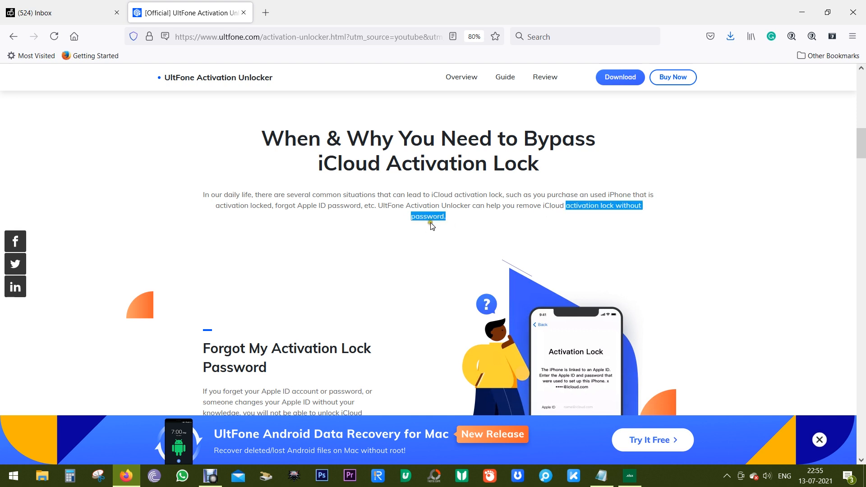
{"action": "scroll", "scroll_direction": "down", "scroll_amount": 3}
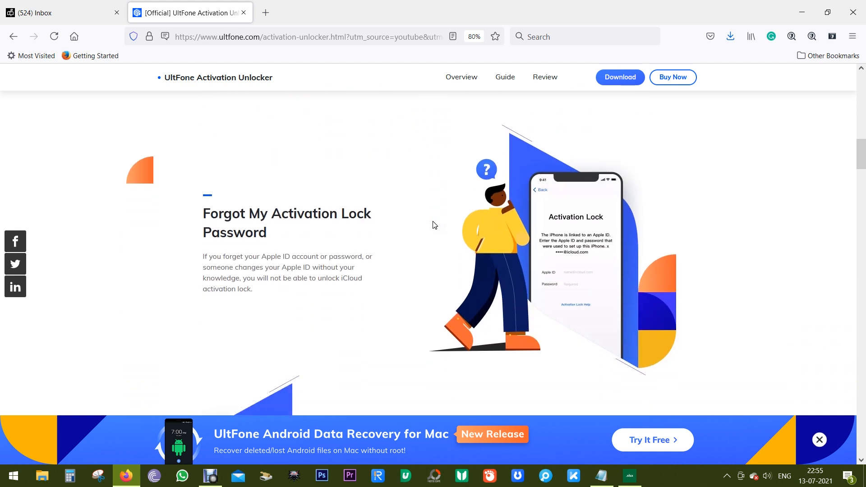
{"action": "scroll", "scroll_direction": "down", "scroll_amount": 3}
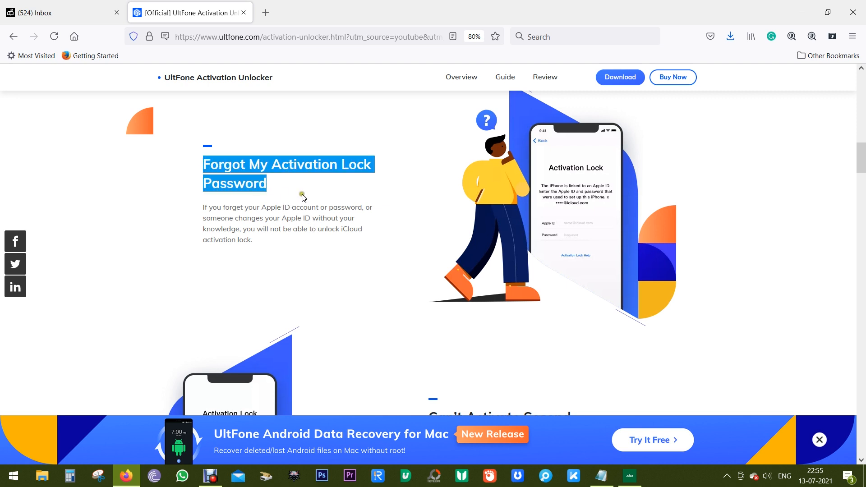
{"action": "scroll", "scroll_direction": "down", "scroll_amount": 3}
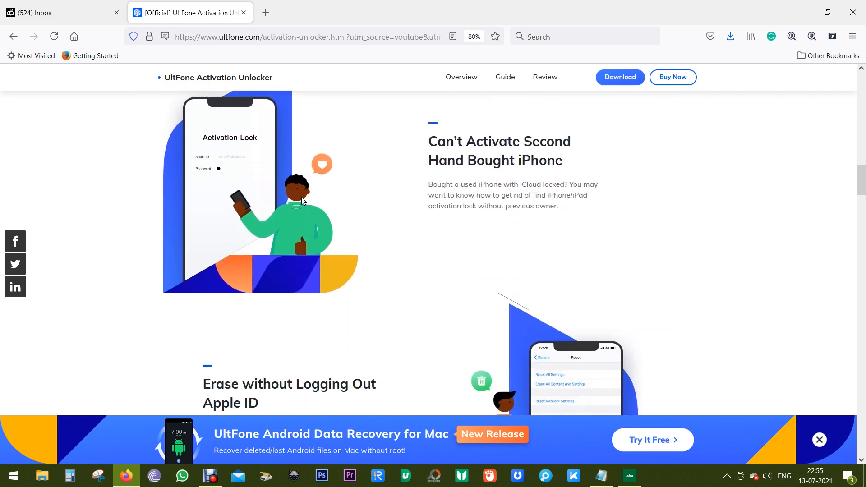
{"action": "scroll", "scroll_direction": "down", "scroll_amount": 3}
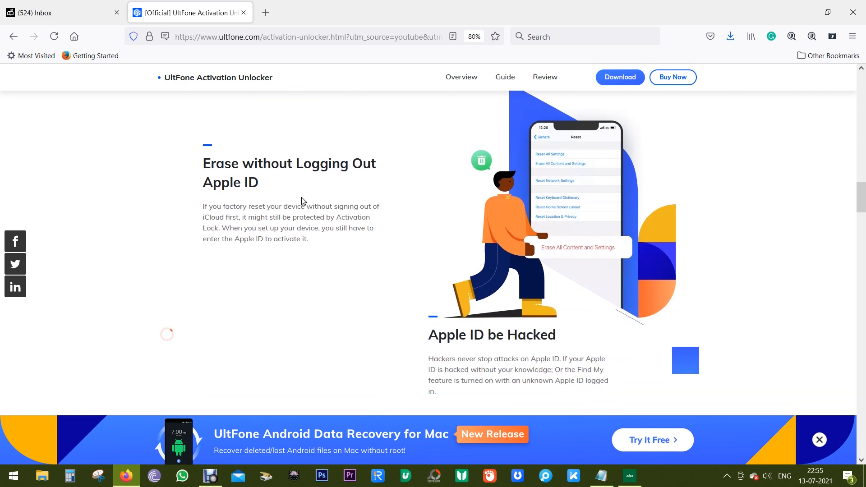
{"action": "scroll", "scroll_direction": "down", "scroll_amount": 3}
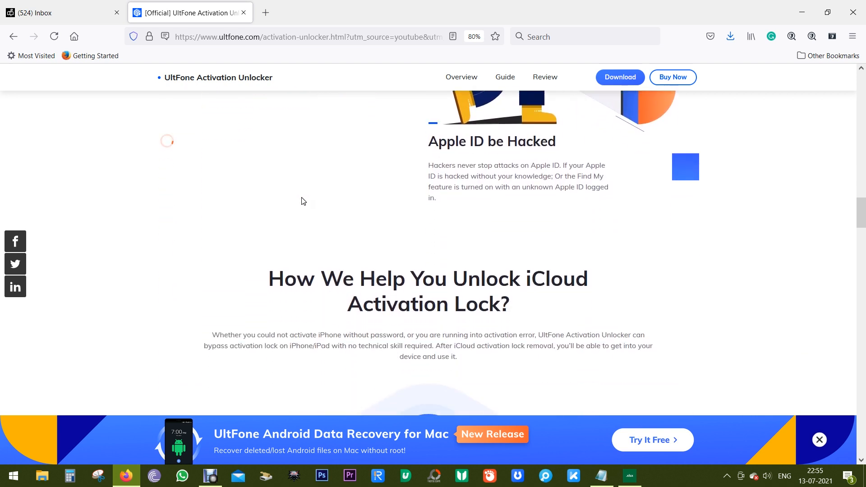
{"action": "left_click_drag", "start_coordinate": [428, 142], "coordinate": [508, 141]}
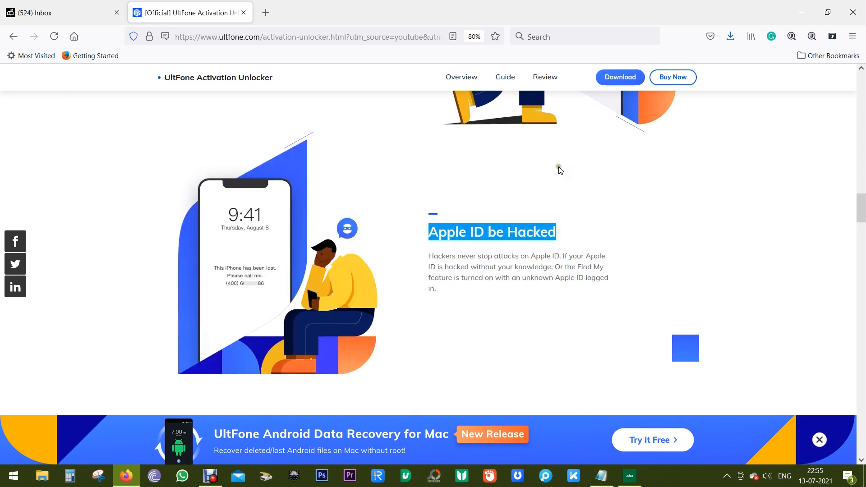
- Reach the Attention box and highlight its jailbreak-before-bypassing warning
{"action": "scroll", "scroll_direction": "down", "scroll_amount": 3}
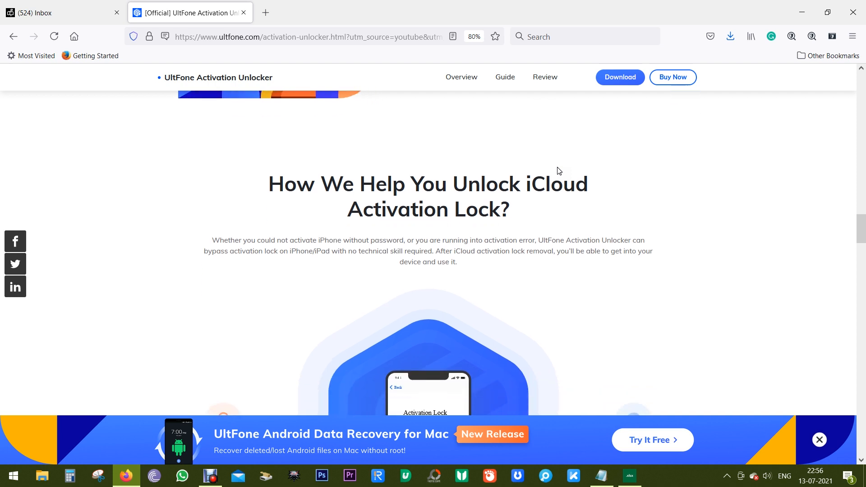
{"action": "scroll", "scroll_direction": "down", "scroll_amount": 3}
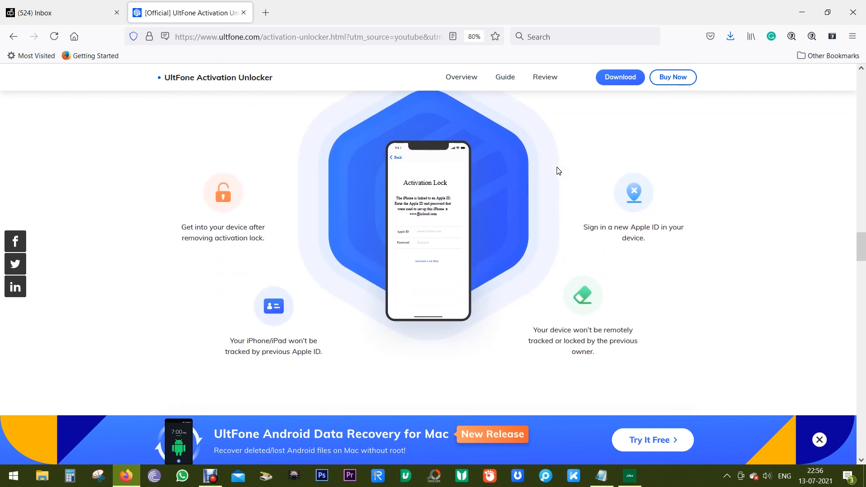
{"action": "scroll", "scroll_direction": "down", "scroll_amount": 3}
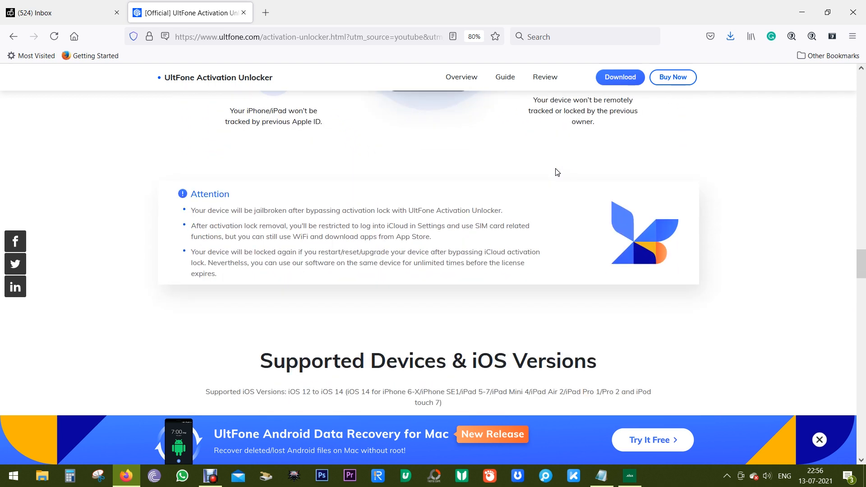
{"action": "mouse_move", "coordinate": [347, 196]}
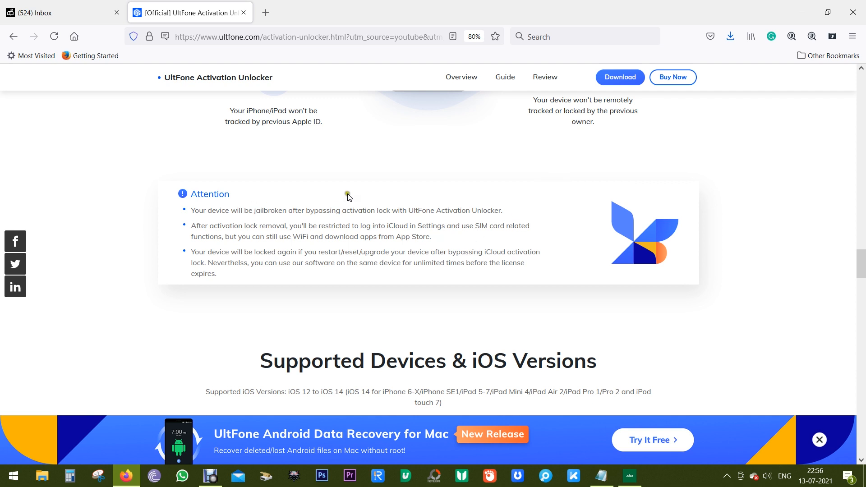
{"action": "scroll", "scroll_direction": "up", "scroll_amount": 3}
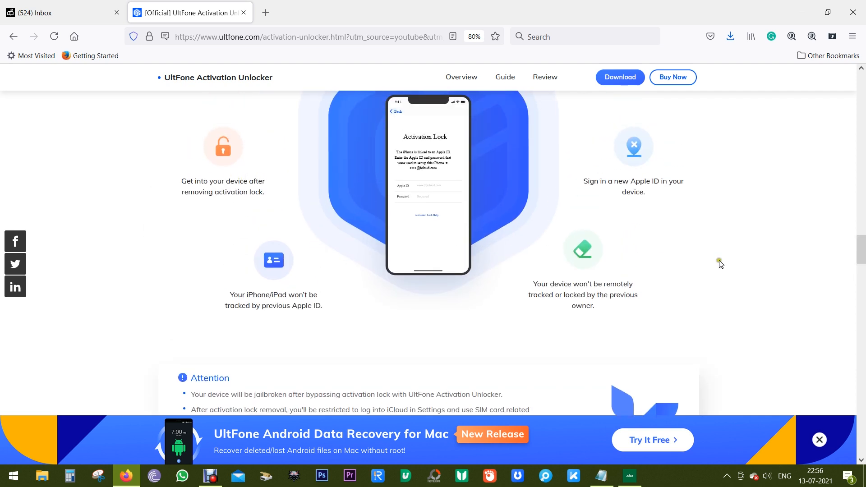
{"action": "scroll", "scroll_direction": "down", "scroll_amount": 3}
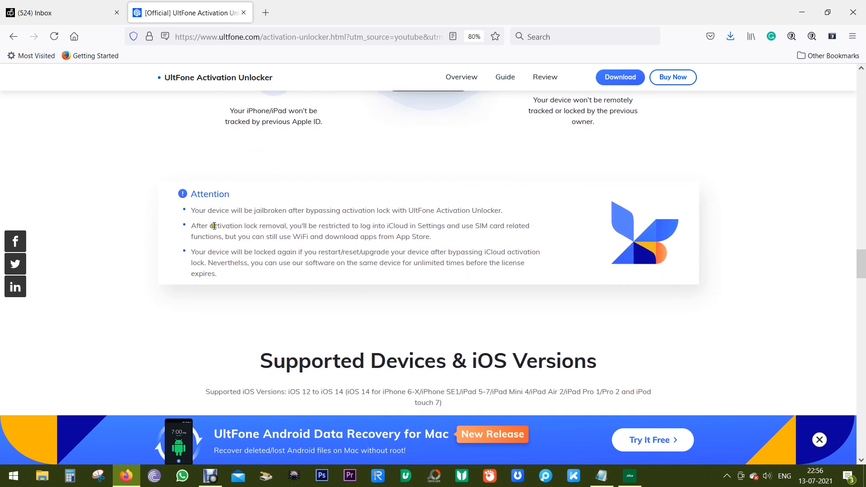
{"action": "mouse_move", "coordinate": [257, 222]}
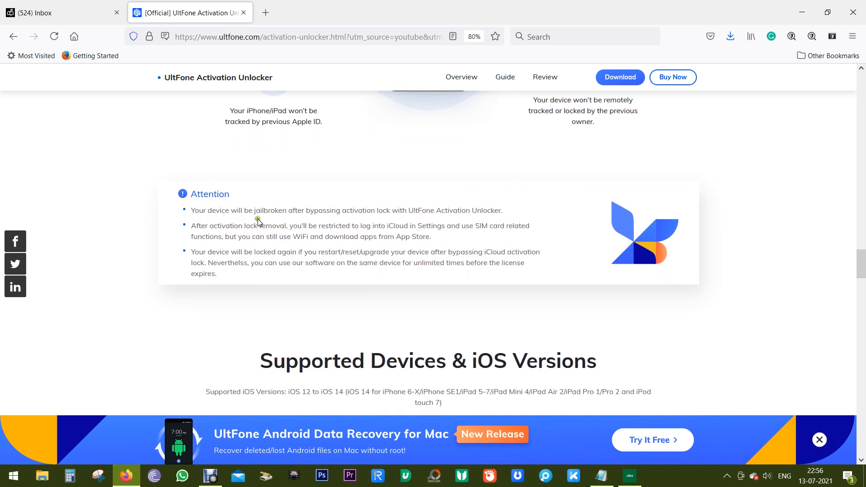
{"action": "left_click_drag", "start_coordinate": [256, 210], "coordinate": [303, 210]}
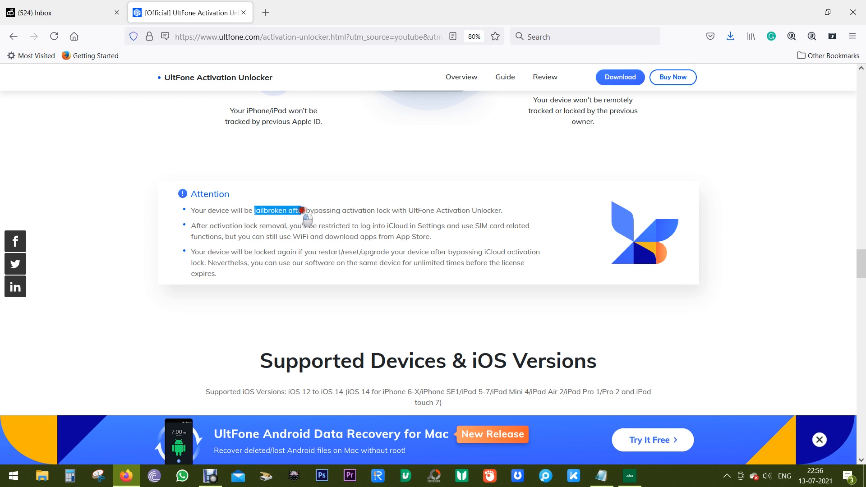
{"action": "left_click_drag", "start_coordinate": [301, 210], "coordinate": [389, 210]}
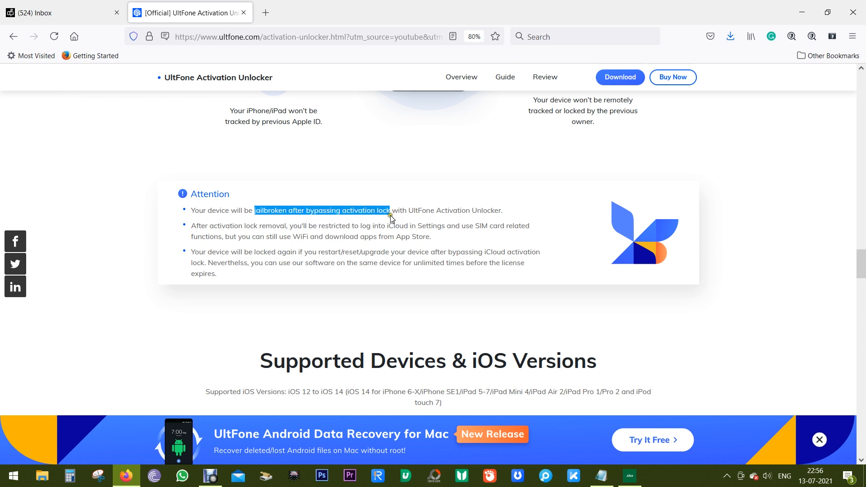
{"action": "left_click", "coordinate": [393, 225]}
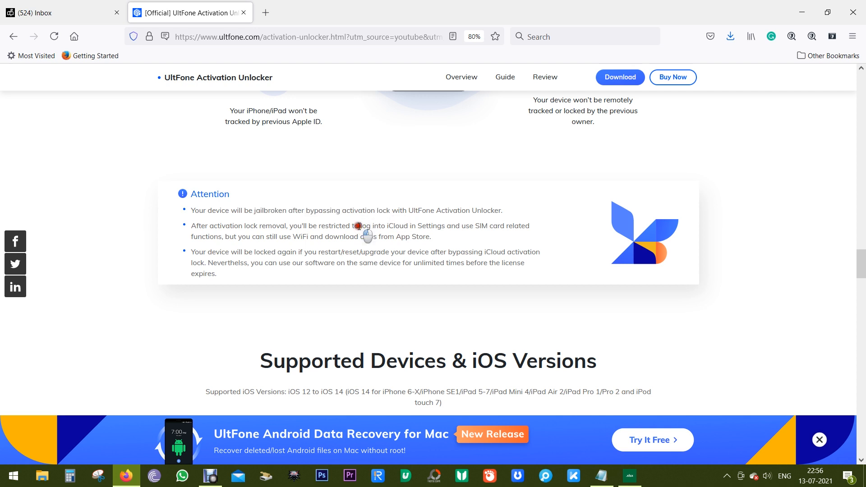
- Highlight the WiFi and App Store relock note, then reach Supported Devices & iOS Versions
{"action": "left_click_drag", "start_coordinate": [358, 225], "coordinate": [485, 226]}
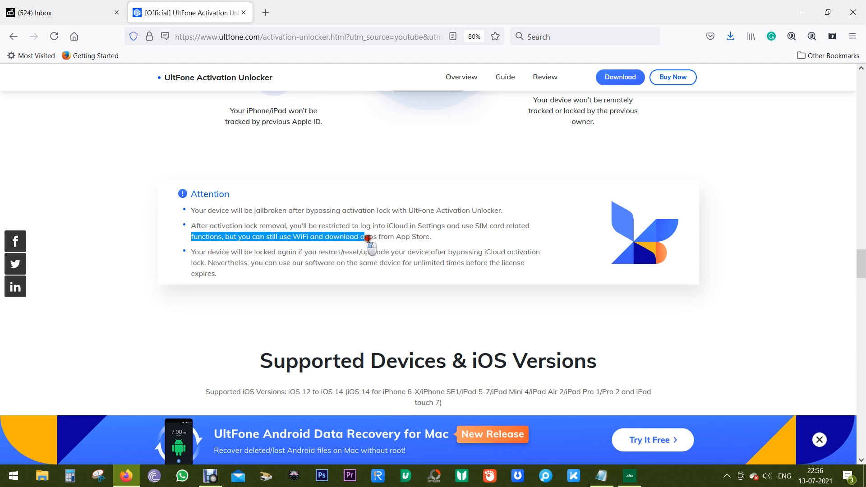
{"action": "left_click_drag", "start_coordinate": [367, 236], "coordinate": [431, 236]}
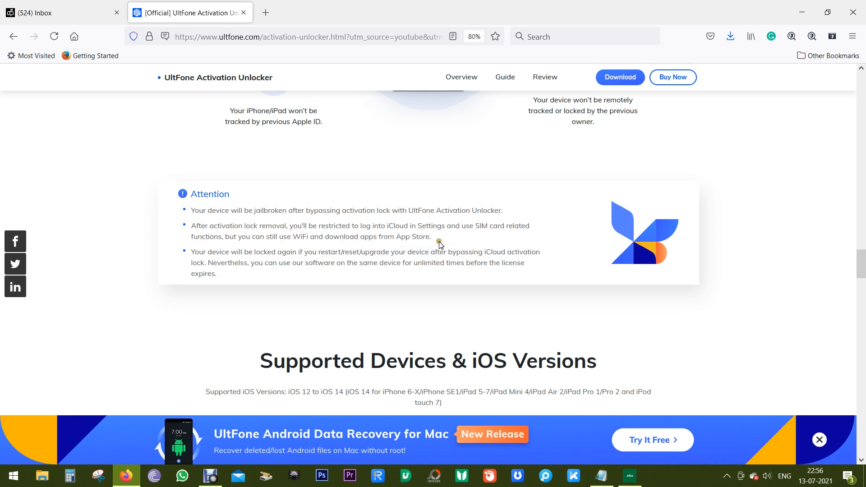
{"action": "mouse_move", "coordinate": [257, 254]}
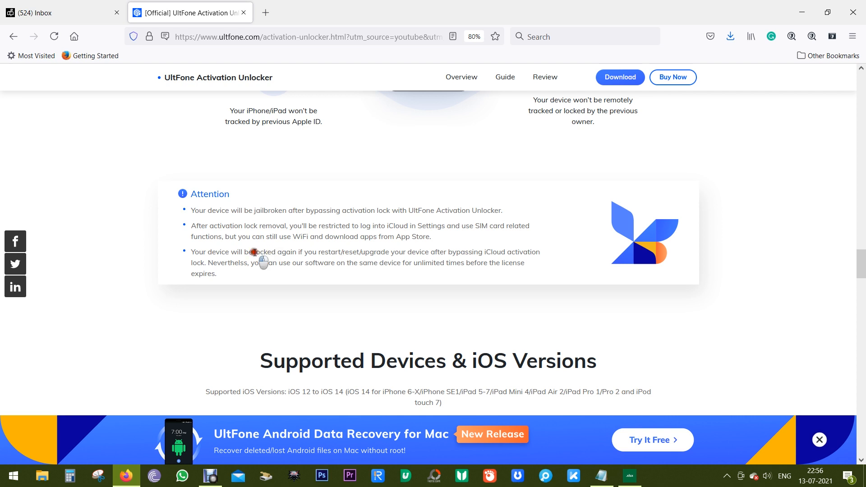
{"action": "double_click", "coordinate": [274, 252]}
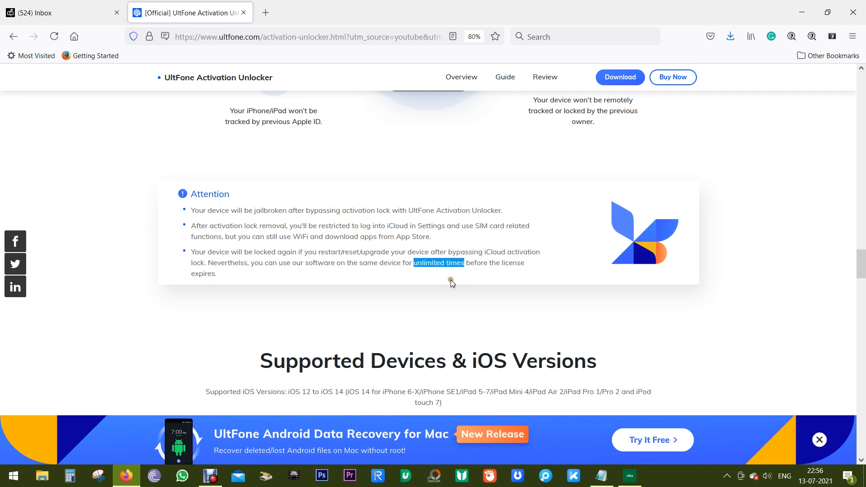
{"action": "scroll", "scroll_direction": "down", "scroll_amount": 3}
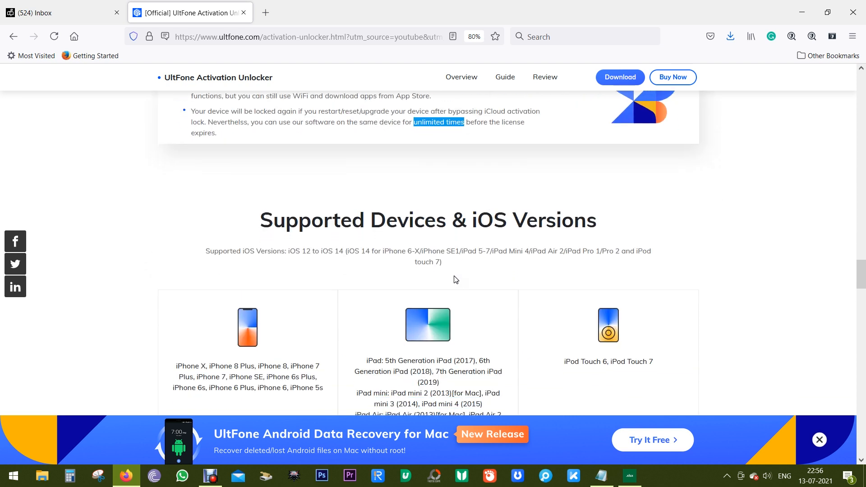
{"action": "scroll", "scroll_direction": "down", "scroll_amount": 3}
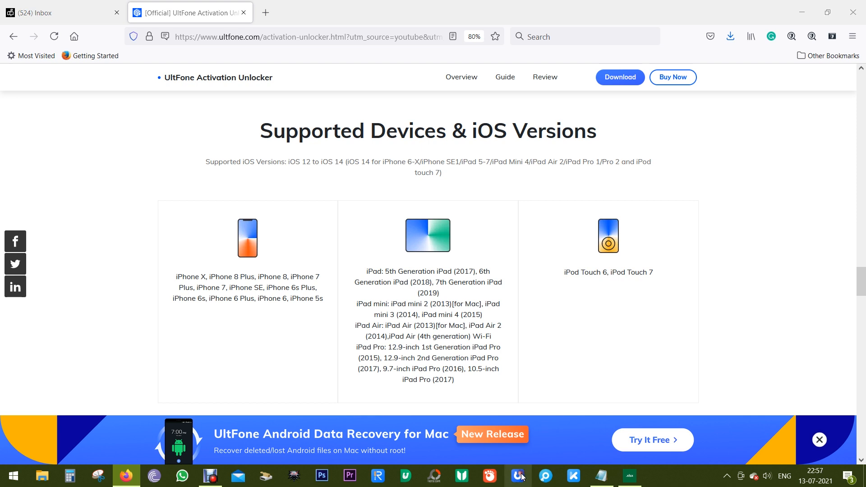
- Bring up the UltFone Activation Unlocker window on its Remove iCloud Activation Lock start screen
{"action": "left_click", "coordinate": [519, 475]}
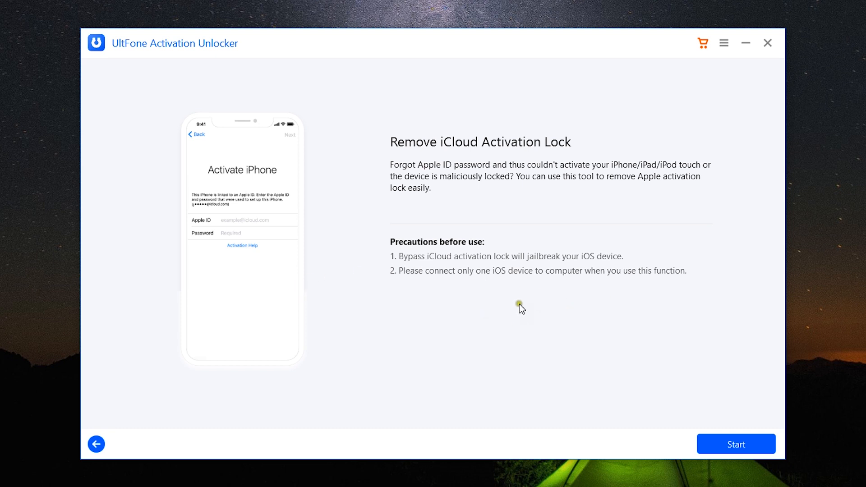
{"action": "mouse_move", "coordinate": [420, 167]}
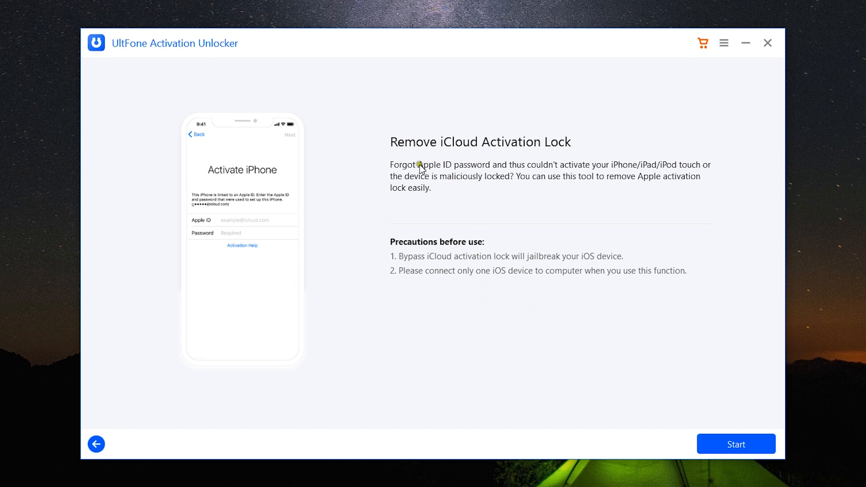
{"action": "mouse_move", "coordinate": [398, 159]}
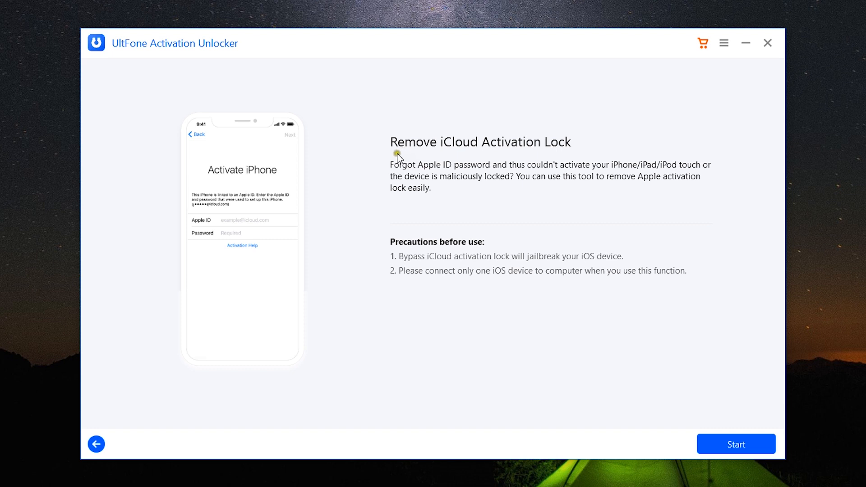
{"action": "mouse_move", "coordinate": [501, 252]}
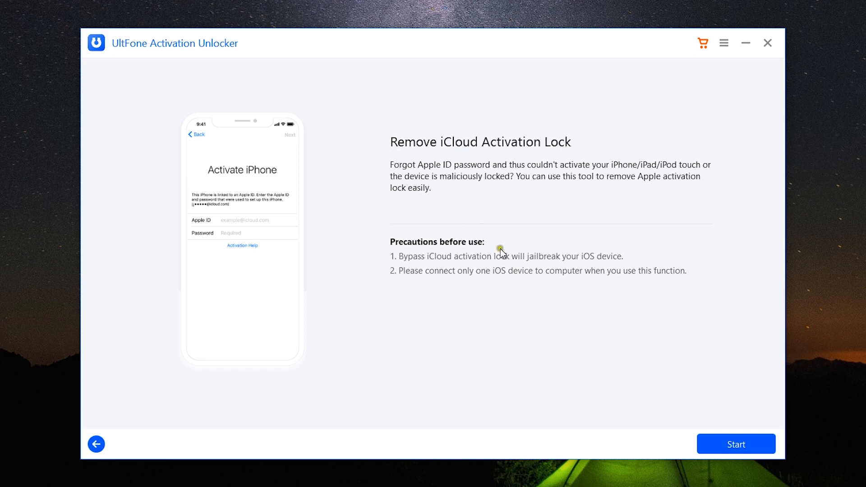
{"action": "mouse_move", "coordinate": [655, 286]}
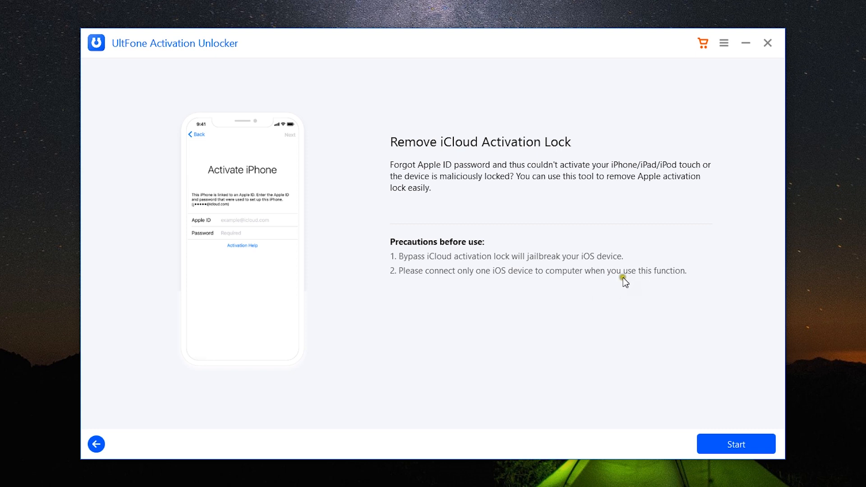
{"action": "mouse_move", "coordinate": [604, 277]}
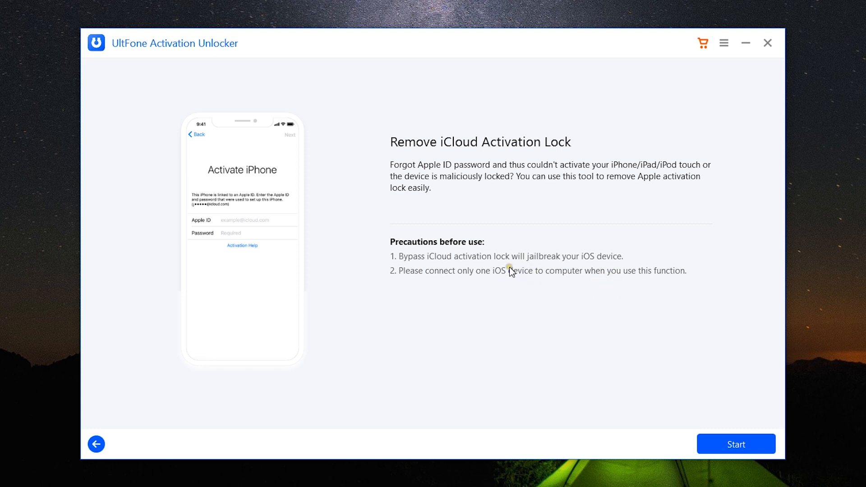
{"action": "mouse_move", "coordinate": [531, 264]}
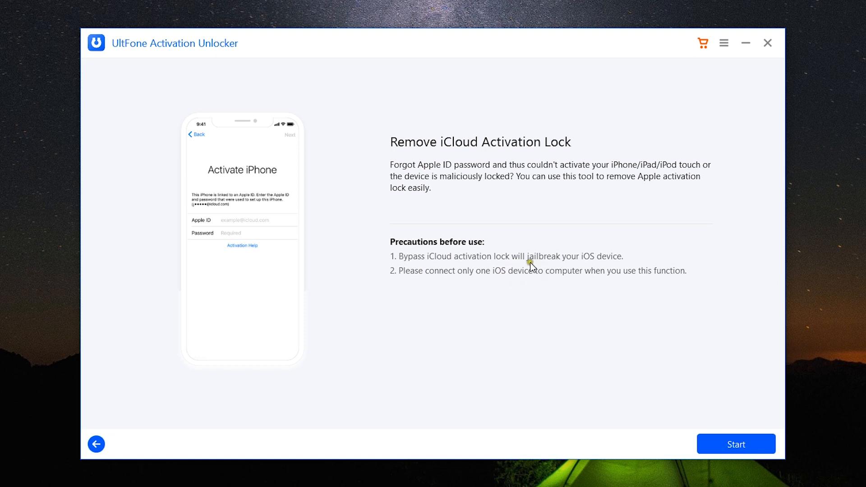
{"action": "mouse_move", "coordinate": [548, 262]}
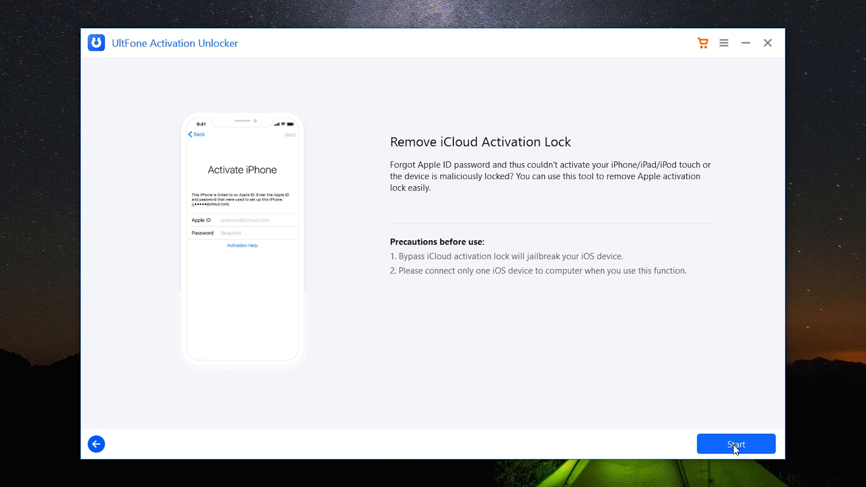
- Start the removal and accept the usage agreement to reach the device connection step
{"action": "left_click", "coordinate": [735, 444]}
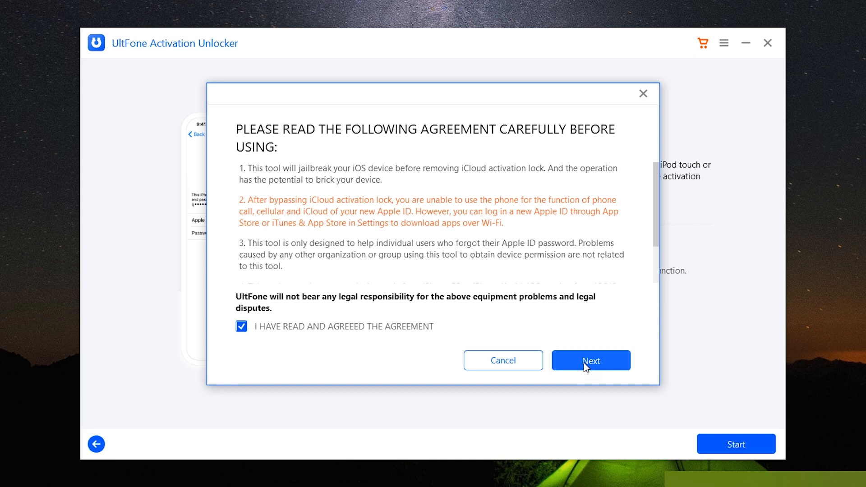
{"action": "left_click", "coordinate": [590, 360]}
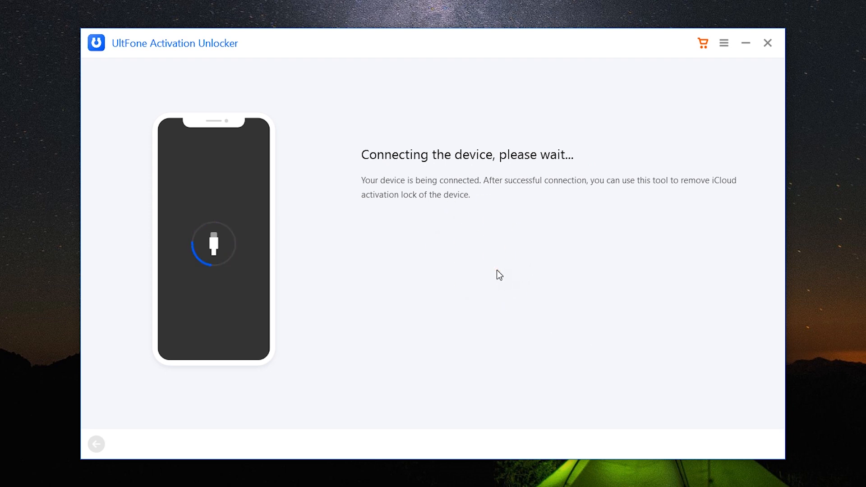
{"action": "mouse_move", "coordinate": [549, 297]}
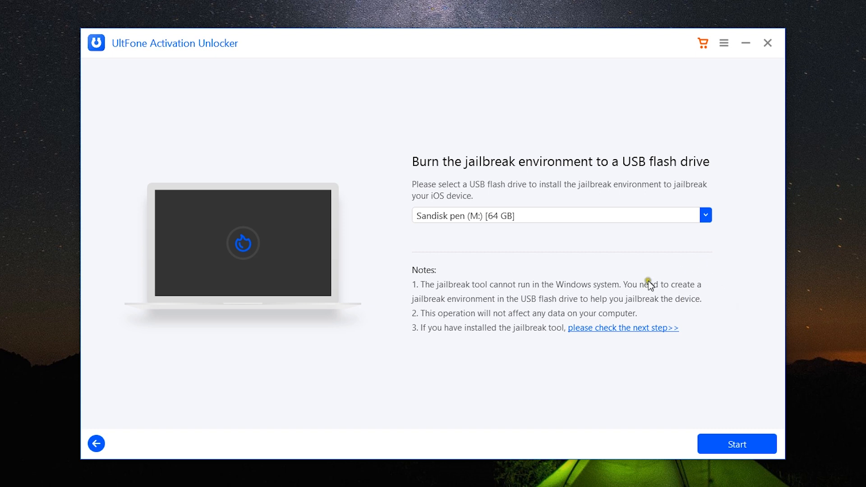
{"action": "mouse_move", "coordinate": [594, 249]}
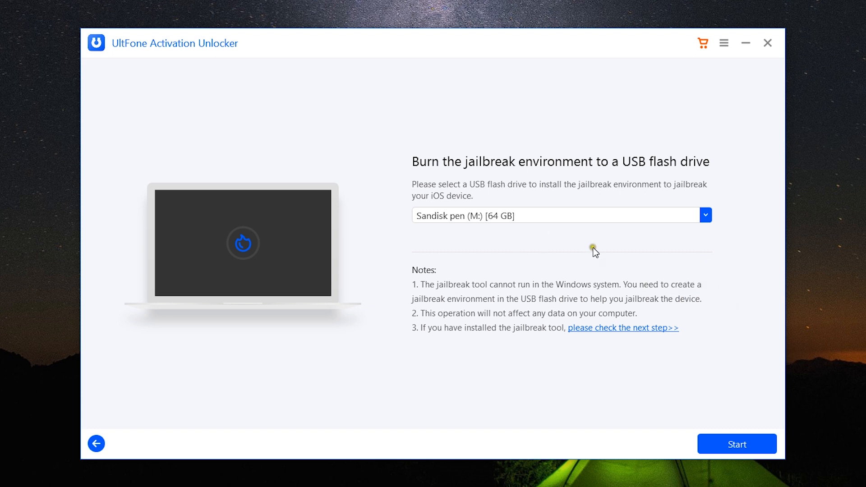
{"action": "mouse_move", "coordinate": [578, 181]}
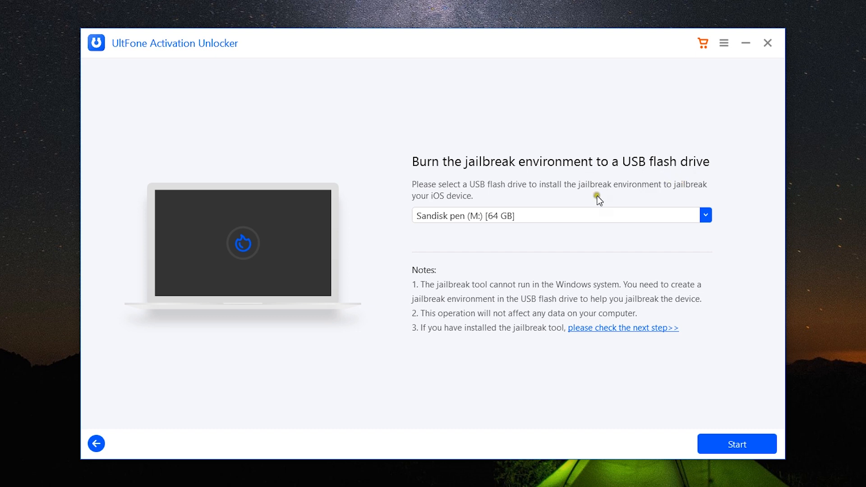
{"action": "mouse_move", "coordinate": [623, 197]}
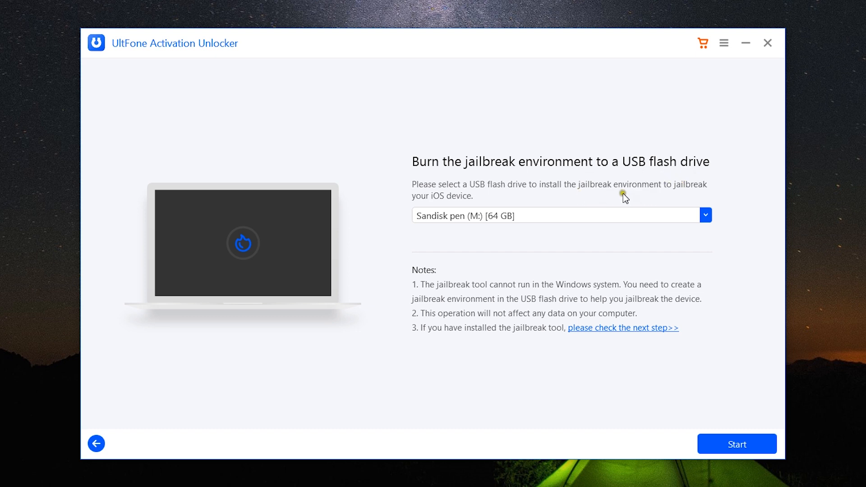
{"action": "mouse_move", "coordinate": [547, 299]}
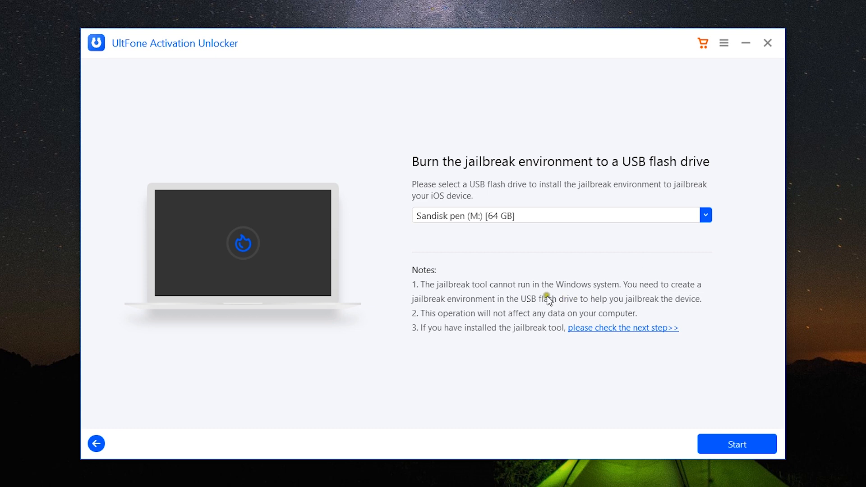
{"action": "mouse_move", "coordinate": [560, 291]}
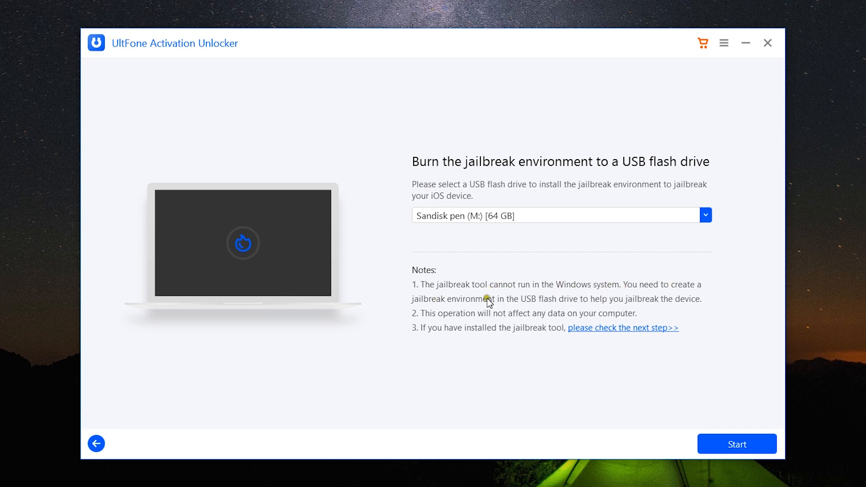
{"action": "mouse_move", "coordinate": [658, 307]}
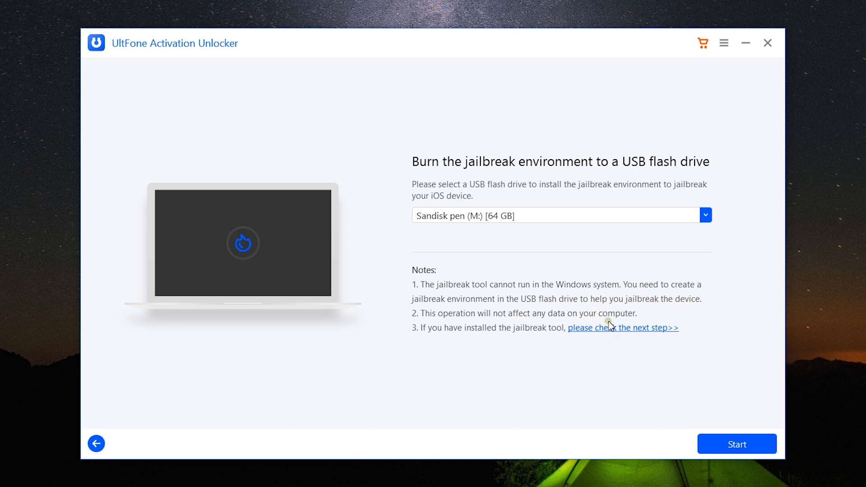
{"action": "mouse_move", "coordinate": [642, 316]}
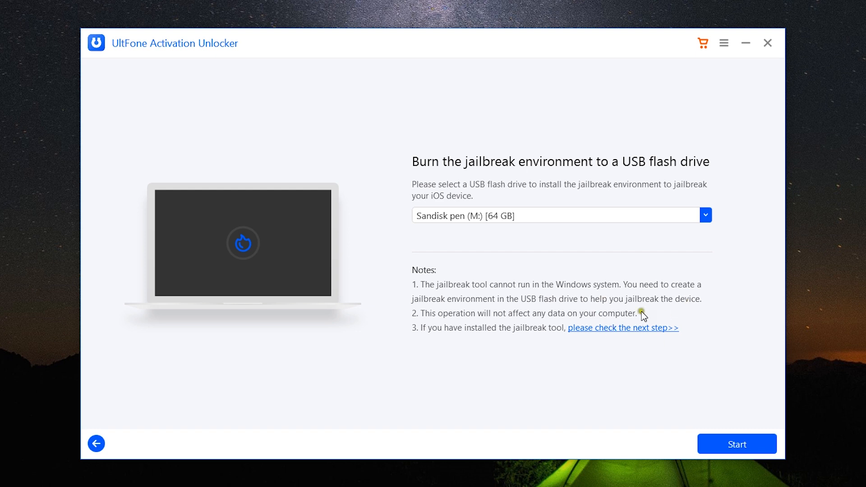
{"action": "mouse_move", "coordinate": [672, 309]}
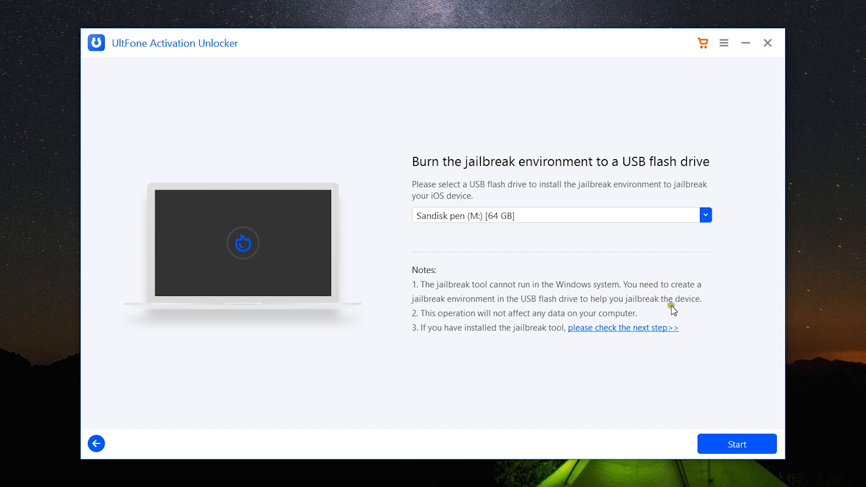
{"action": "mouse_move", "coordinate": [734, 439]}
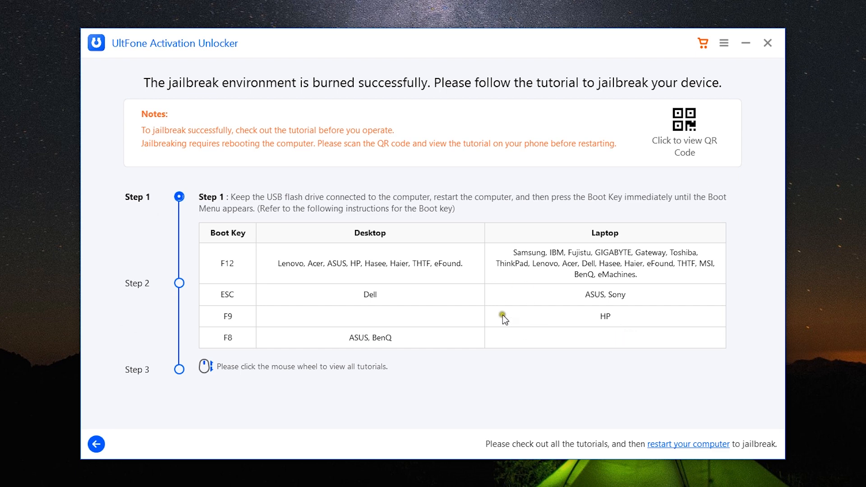
{"action": "mouse_move", "coordinate": [517, 179]}
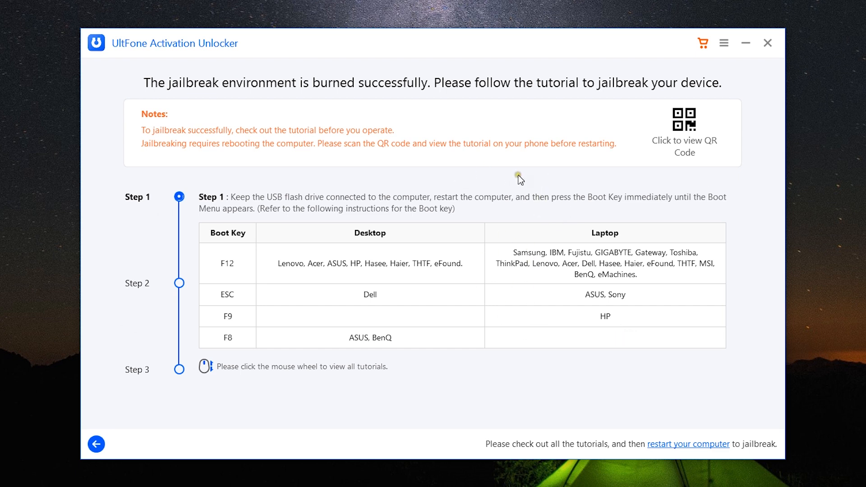
{"action": "mouse_move", "coordinate": [553, 205]}
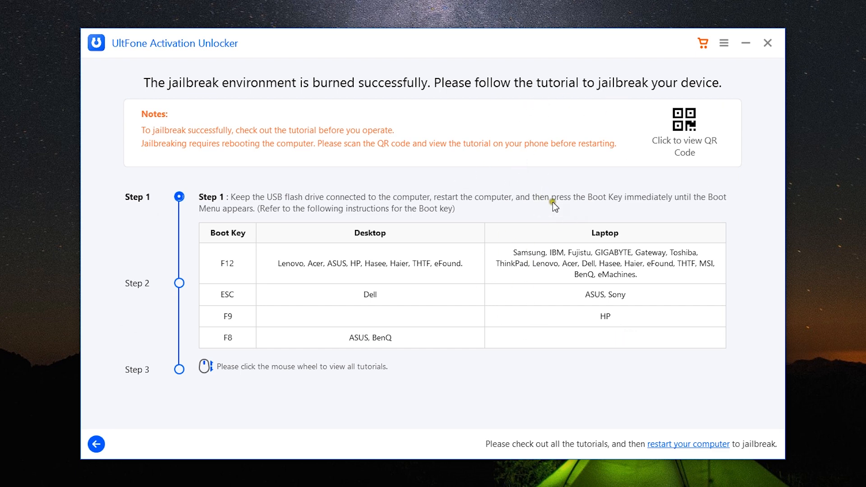
{"action": "mouse_move", "coordinate": [415, 203]}
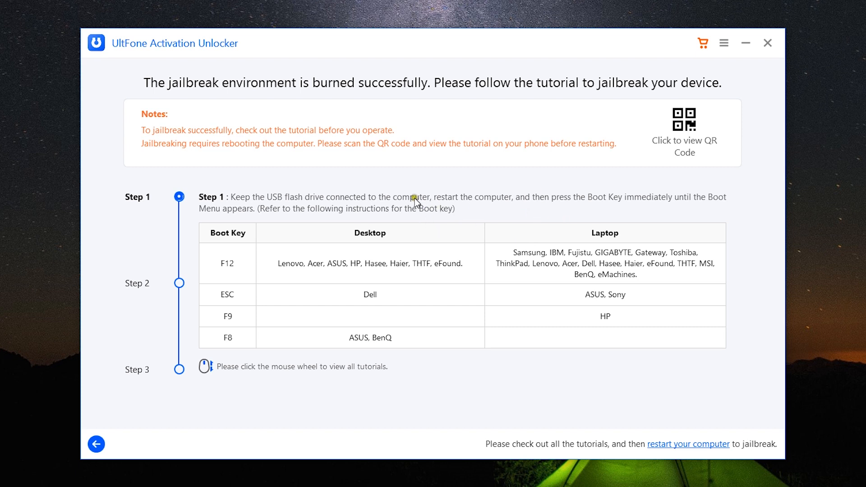
{"action": "mouse_move", "coordinate": [474, 221]}
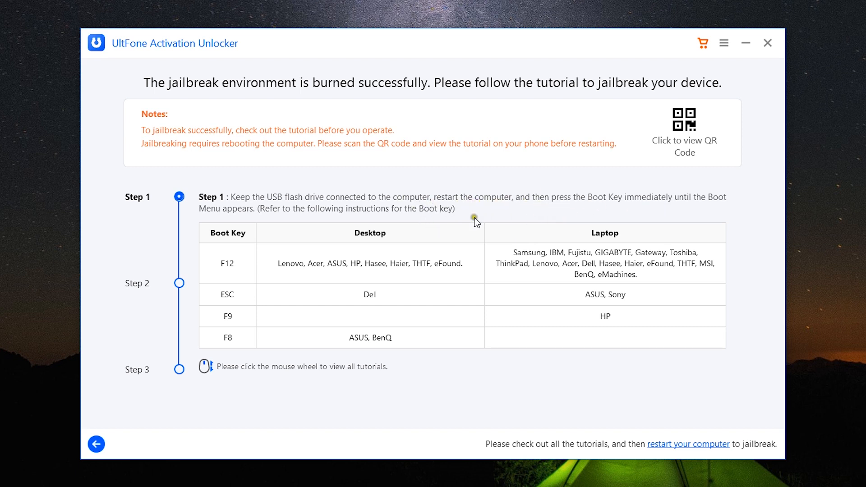
{"action": "mouse_move", "coordinate": [353, 316]}
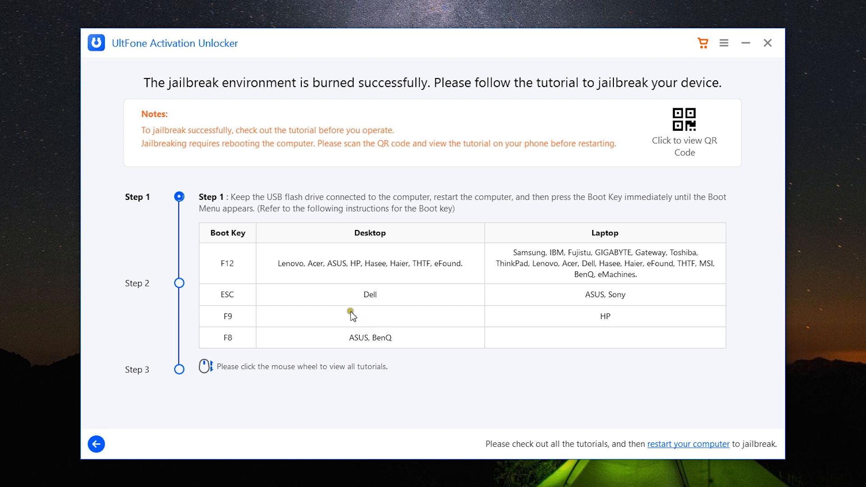
- View Step 2's boot device and BIOS setup screenshots enlarged, closing each
{"action": "left_click", "coordinate": [179, 283]}
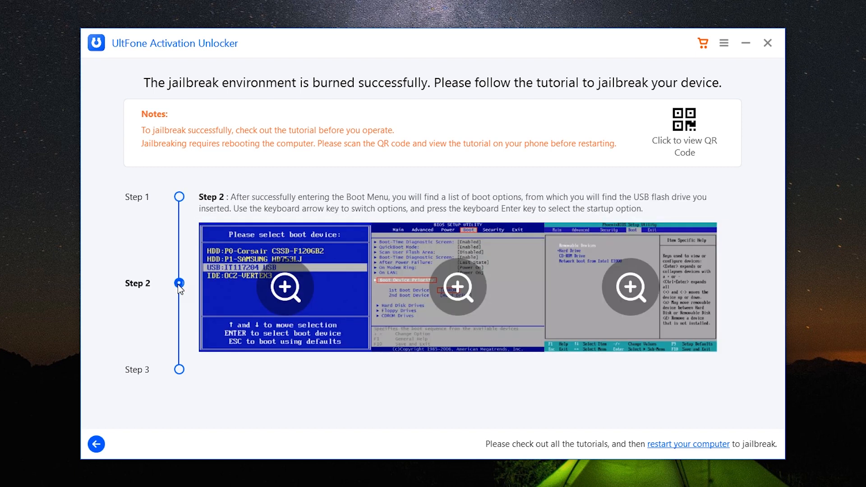
{"action": "left_click", "coordinate": [286, 286]}
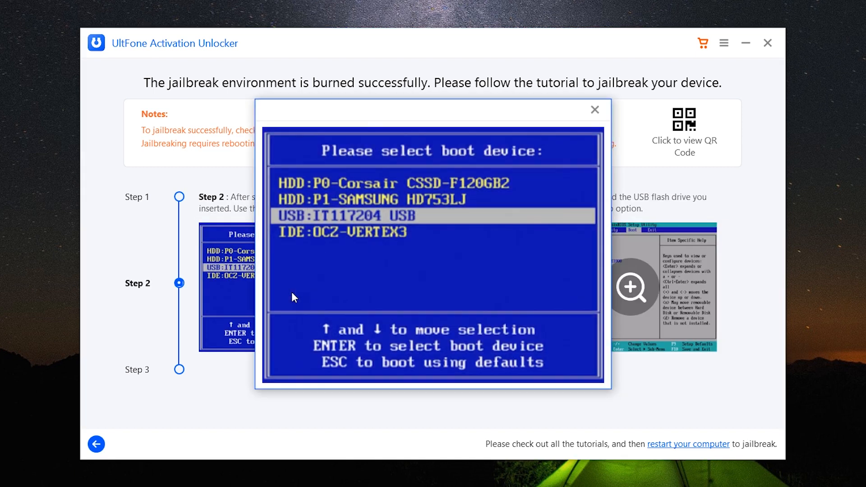
{"action": "left_click", "coordinate": [594, 109]}
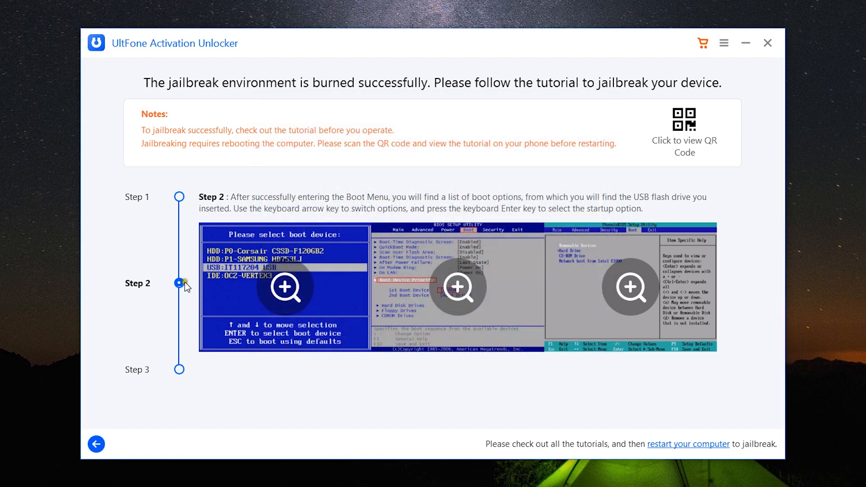
{"action": "left_click", "coordinate": [458, 286]}
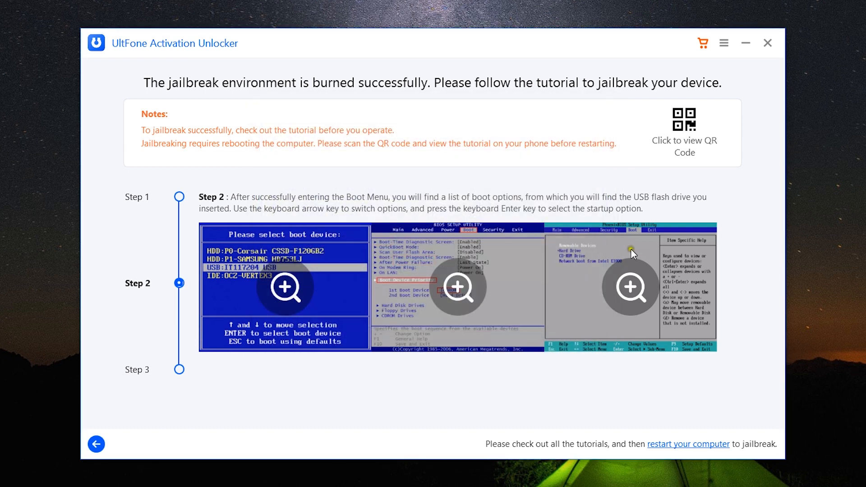
{"action": "left_click", "coordinate": [628, 287]}
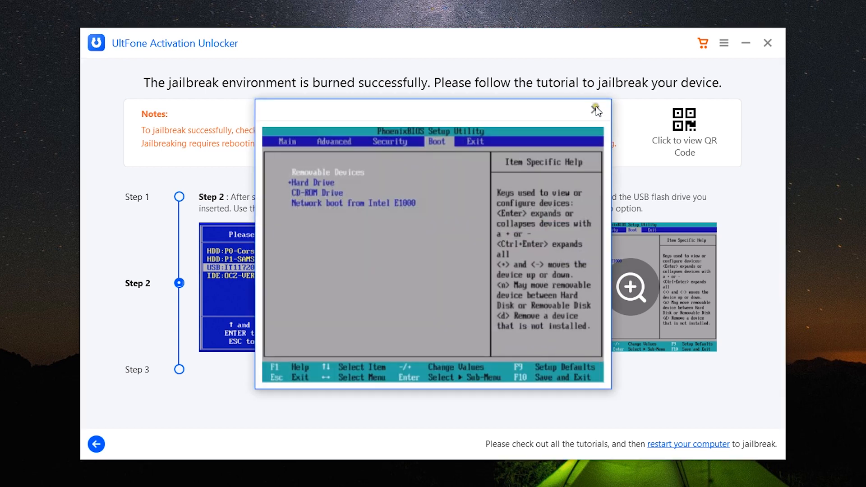
{"action": "left_click", "coordinate": [596, 108]}
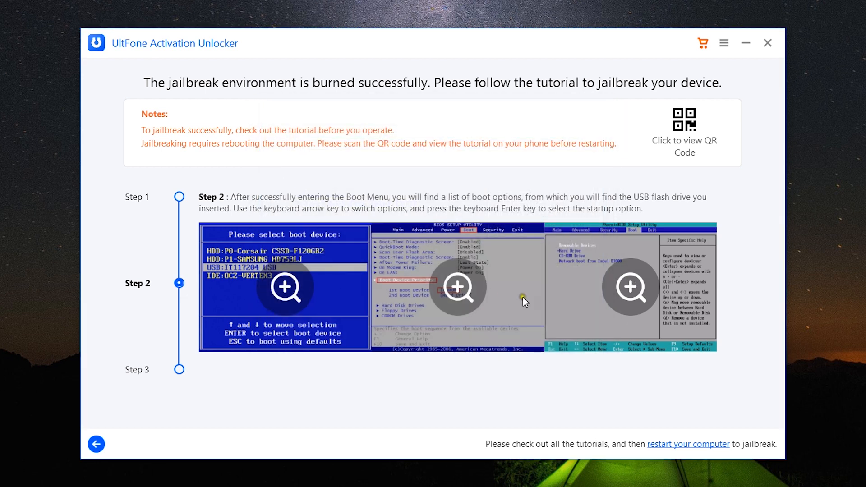
- View the remaining boot-menu screenshots and advance to Step 3's jailbreak precautions
{"action": "left_click", "coordinate": [458, 285]}
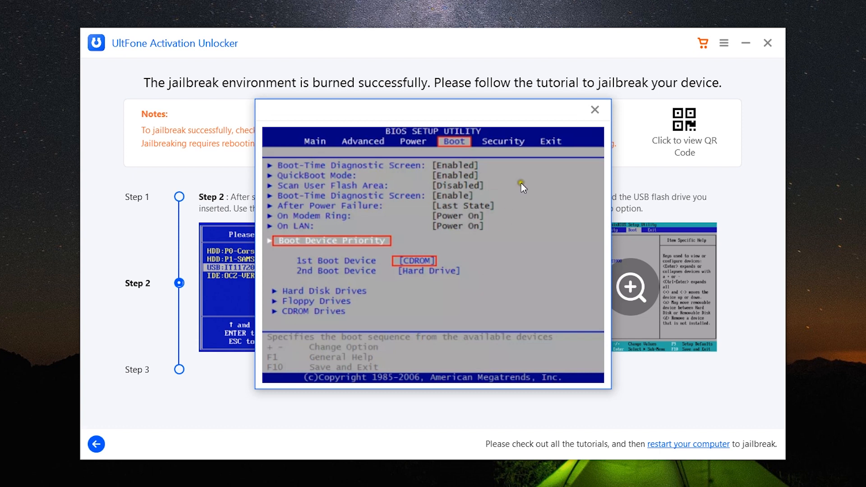
{"action": "left_click", "coordinate": [595, 109]}
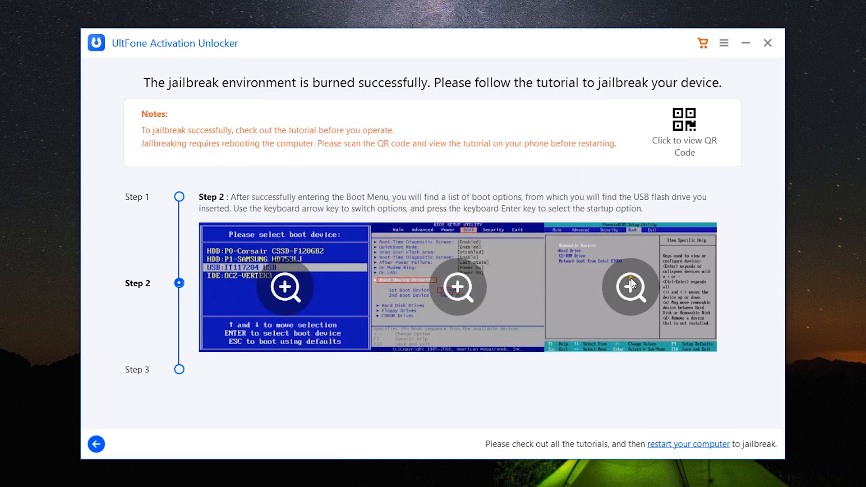
{"action": "left_click", "coordinate": [627, 287]}
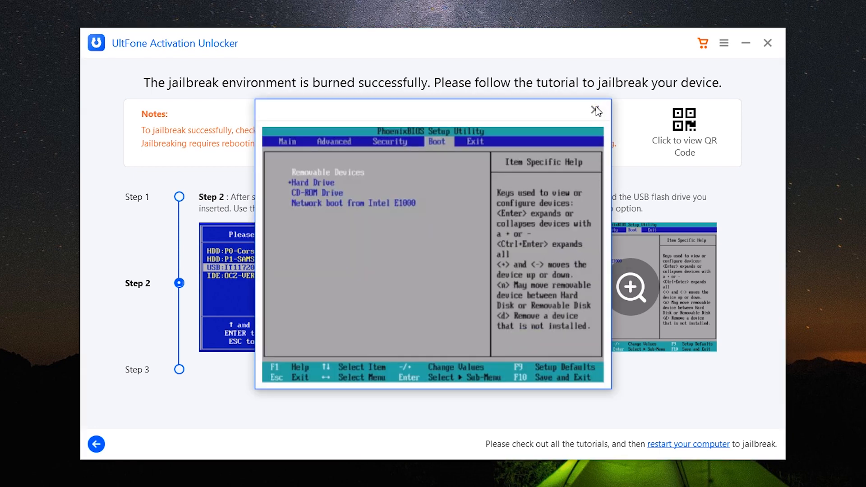
{"action": "left_click", "coordinate": [596, 109]}
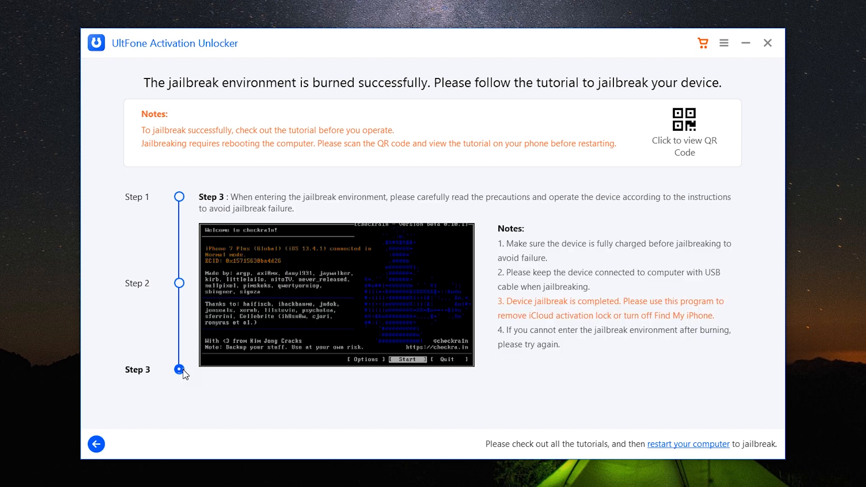
{"action": "mouse_move", "coordinate": [613, 255]}
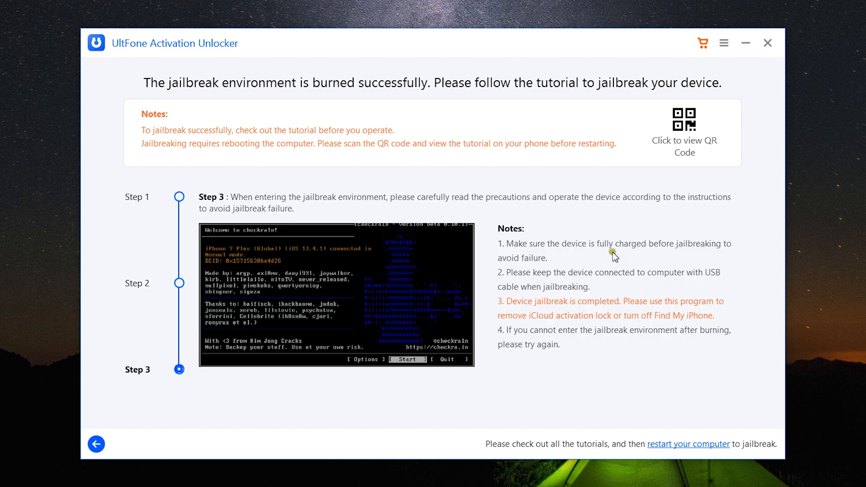
{"action": "mouse_move", "coordinate": [616, 327]}
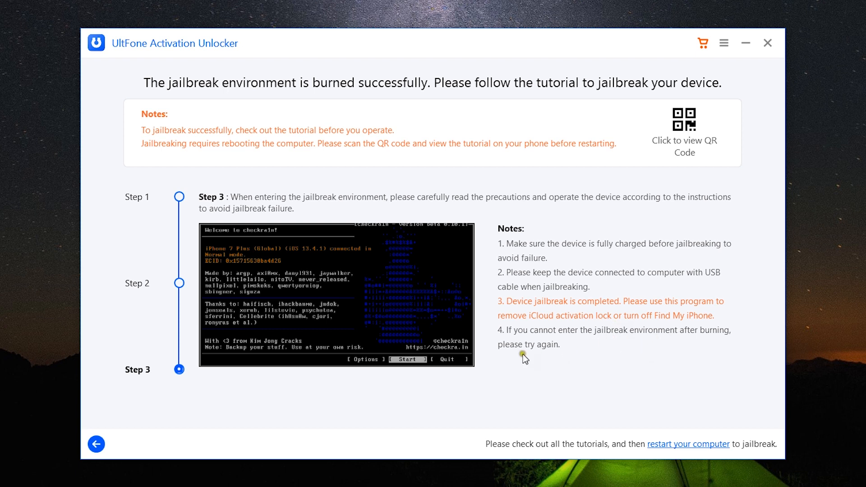
{"action": "mouse_move", "coordinate": [629, 360]}
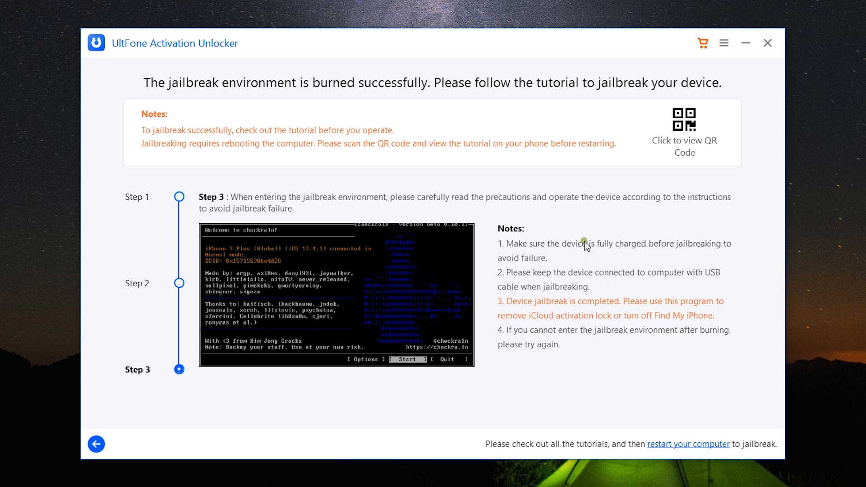
{"action": "mouse_move", "coordinate": [617, 326]}
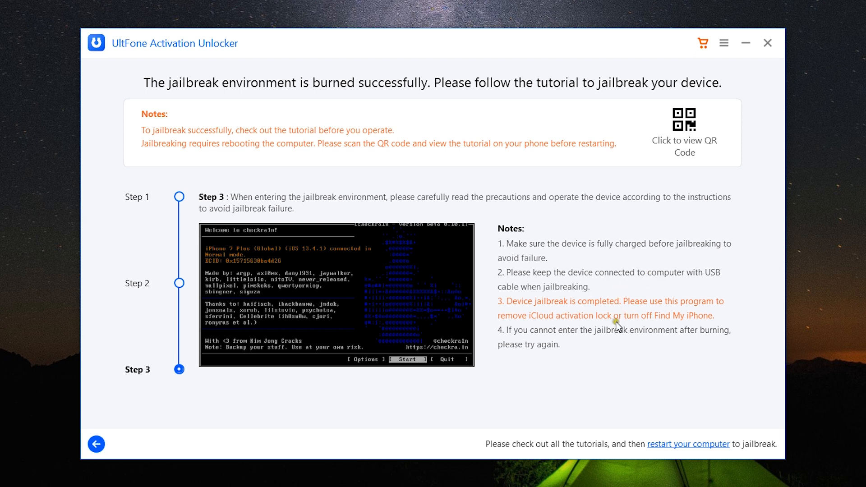
{"action": "mouse_move", "coordinate": [588, 349]}
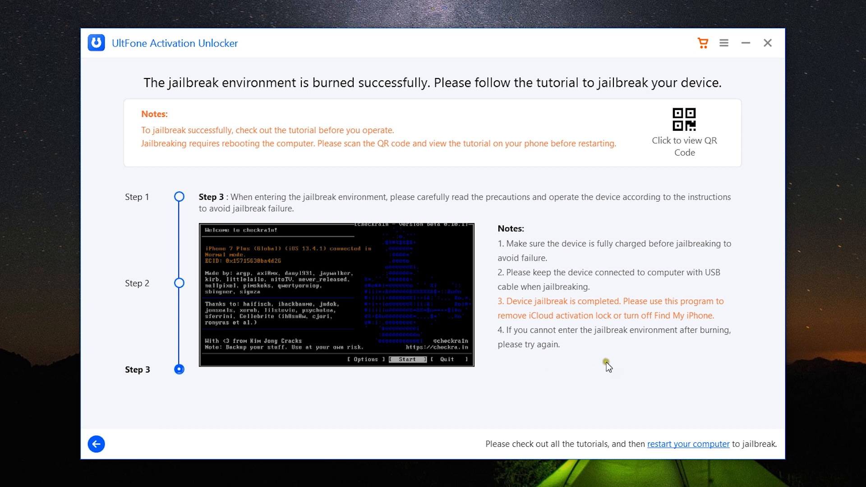
{"action": "mouse_move", "coordinate": [395, 273]}
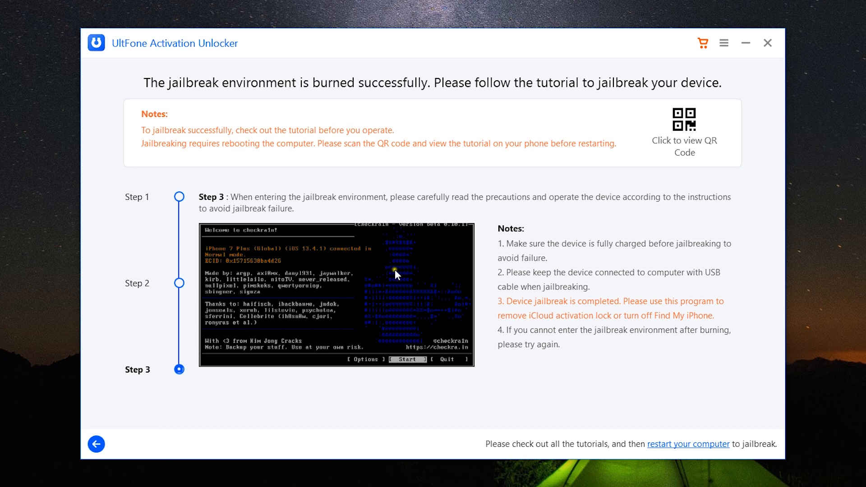
- Go back to the Turn Off Find My iPhone start and begin it so the device connects
{"action": "left_click", "coordinate": [96, 444]}
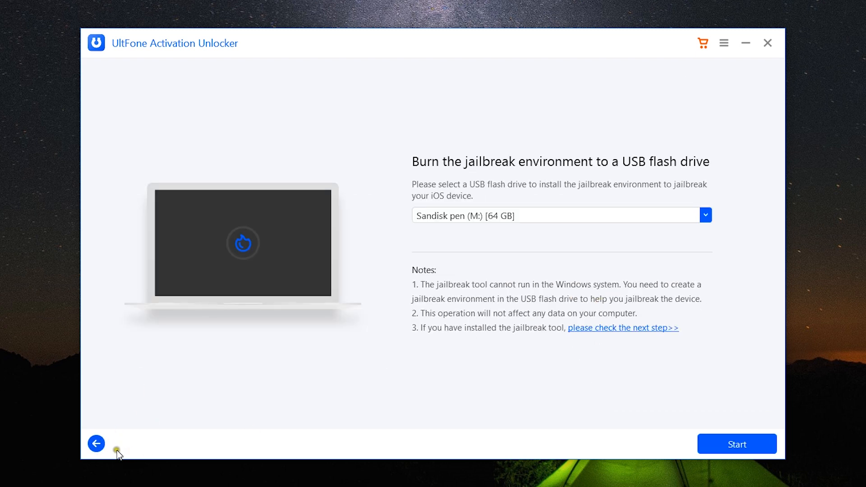
{"action": "left_click", "coordinate": [96, 444]}
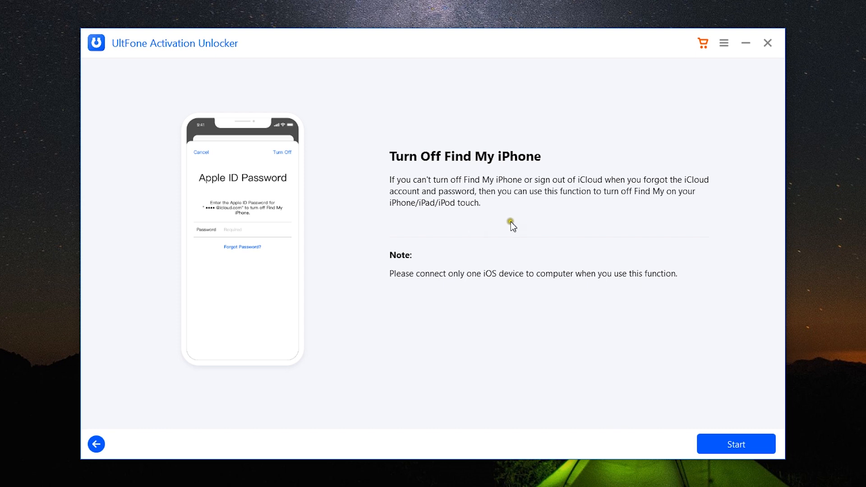
{"action": "mouse_move", "coordinate": [629, 296]}
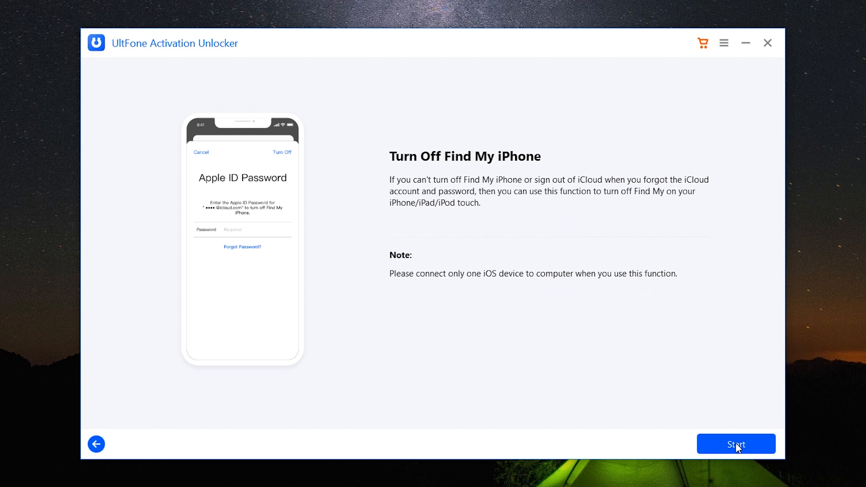
{"action": "left_click", "coordinate": [736, 444]}
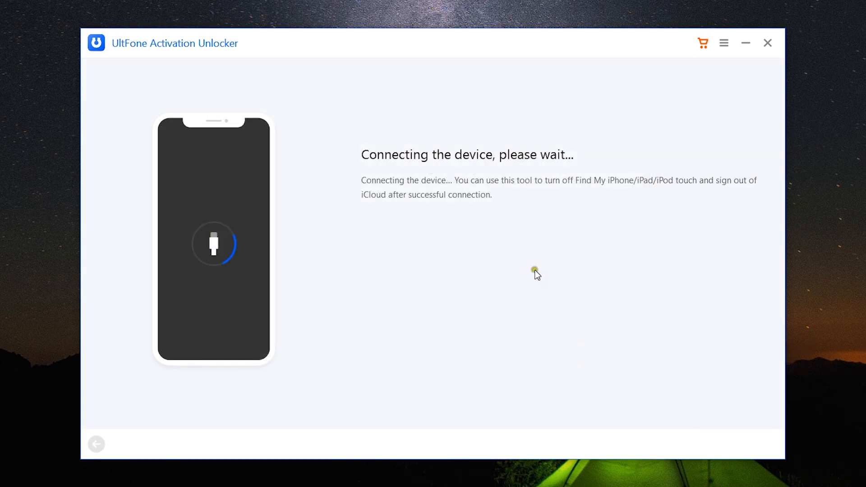
{"action": "mouse_move", "coordinate": [543, 277]}
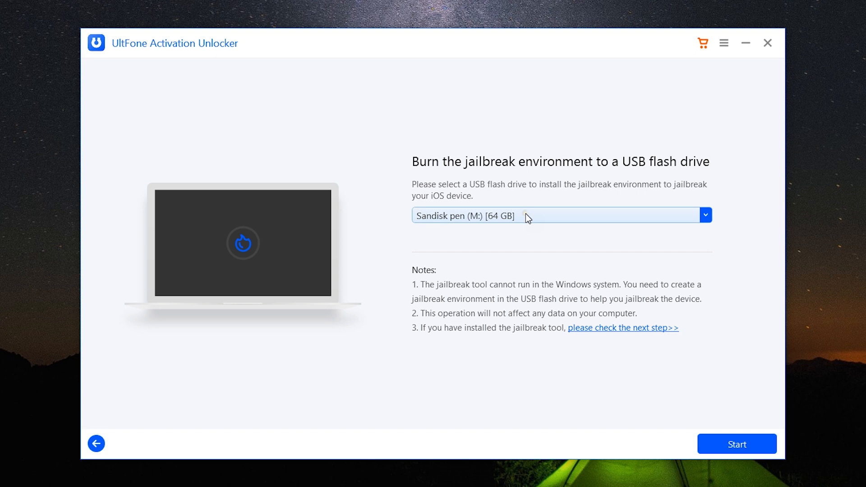
- Skip burning via 'please check the next step' and revisit tutorial Steps 2 and 1
{"action": "left_click", "coordinate": [735, 444]}
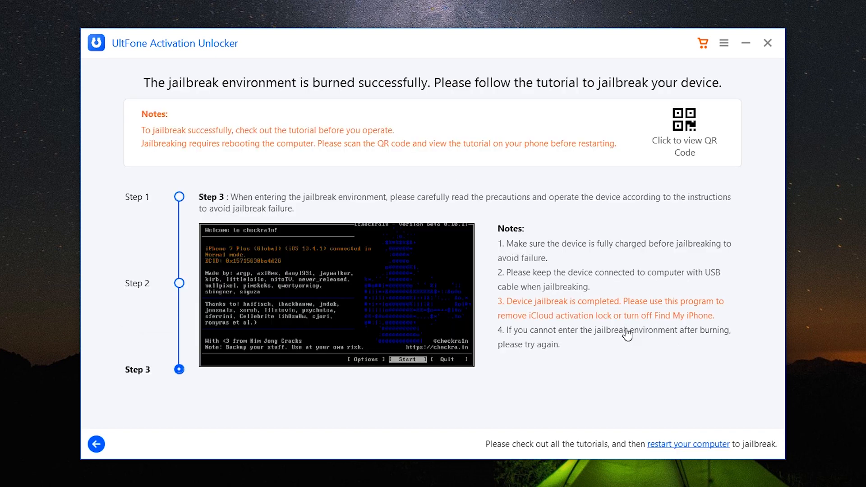
{"action": "left_click", "coordinate": [178, 283]}
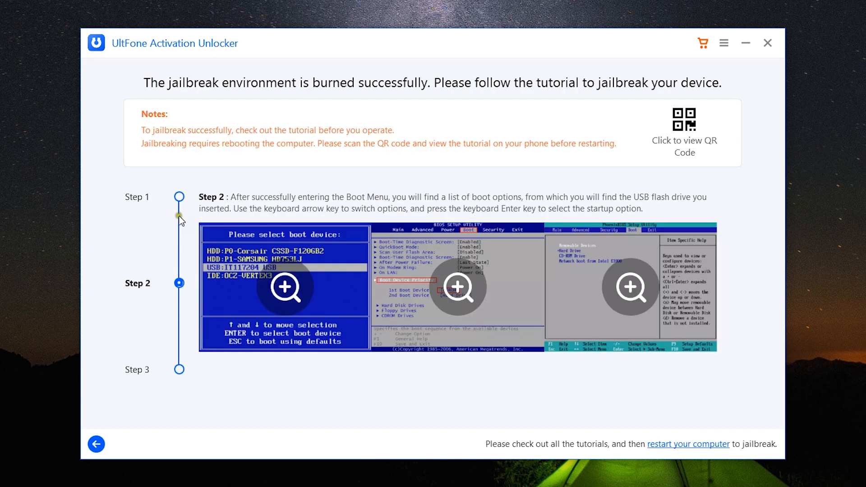
{"action": "left_click", "coordinate": [179, 196]}
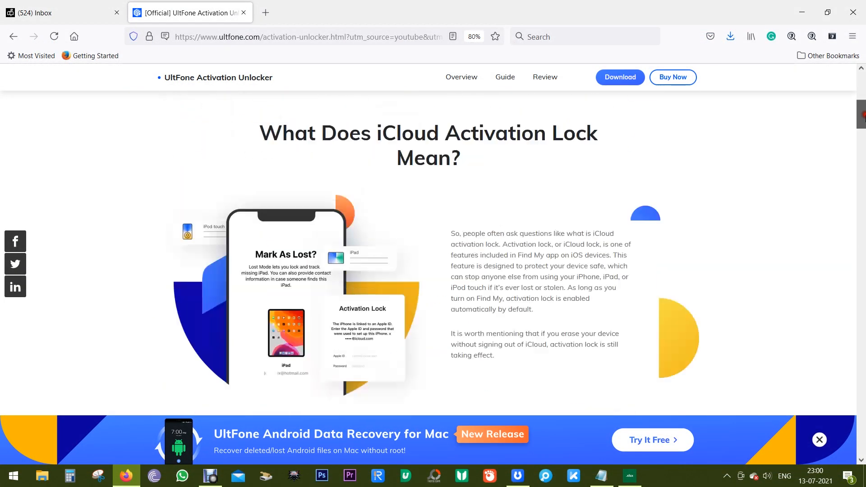
- Open the Buy Now purchase page and move past the licence prices to the Sales FAQs
{"action": "scroll", "scroll_direction": "up", "scroll_amount": 3}
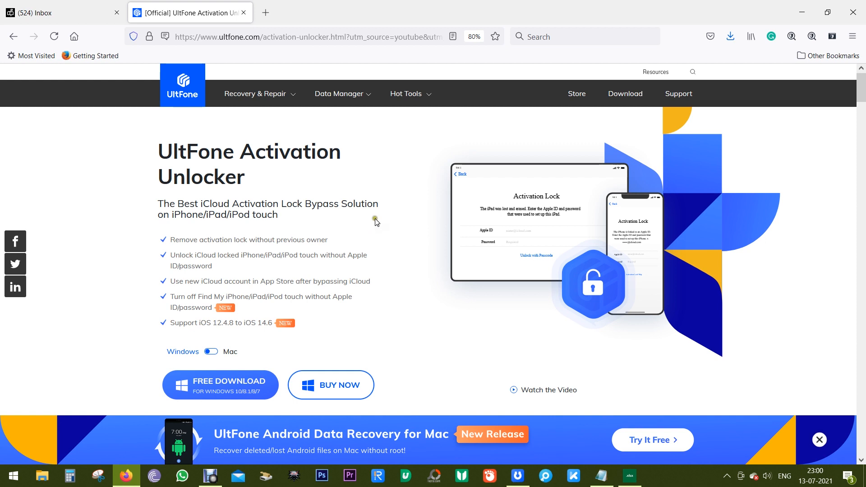
{"action": "mouse_move", "coordinate": [252, 181]}
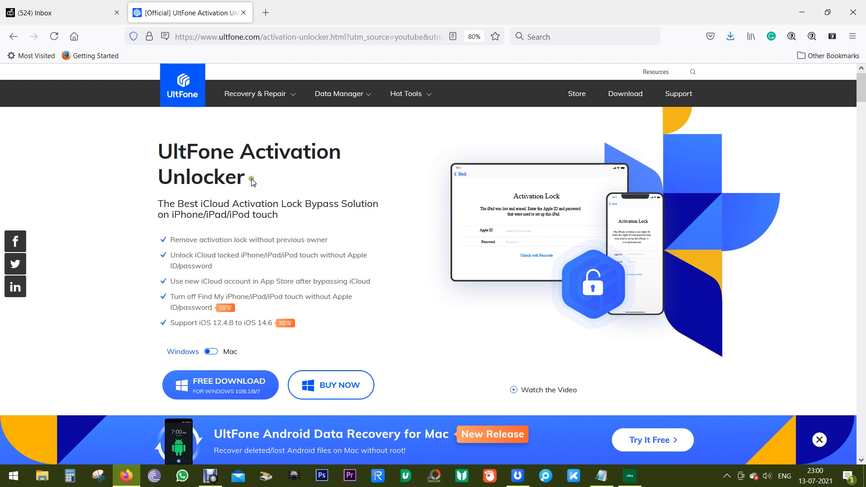
{"action": "mouse_move", "coordinate": [154, 153]}
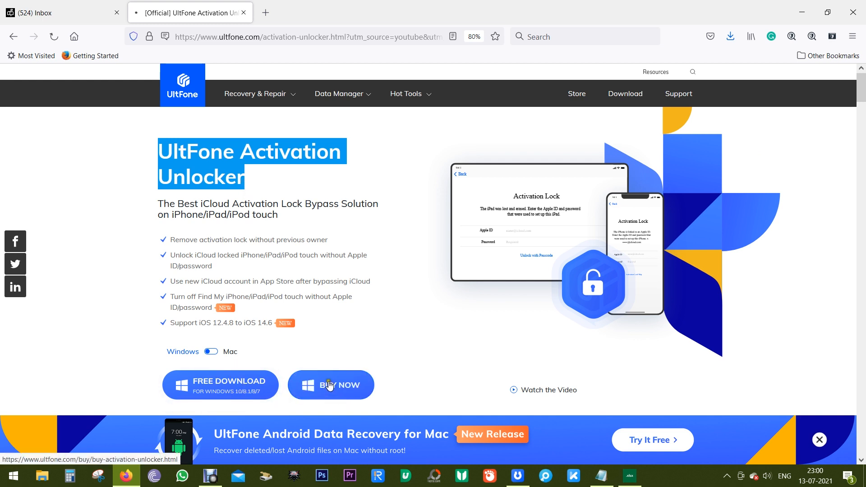
{"action": "left_click", "coordinate": [331, 385]}
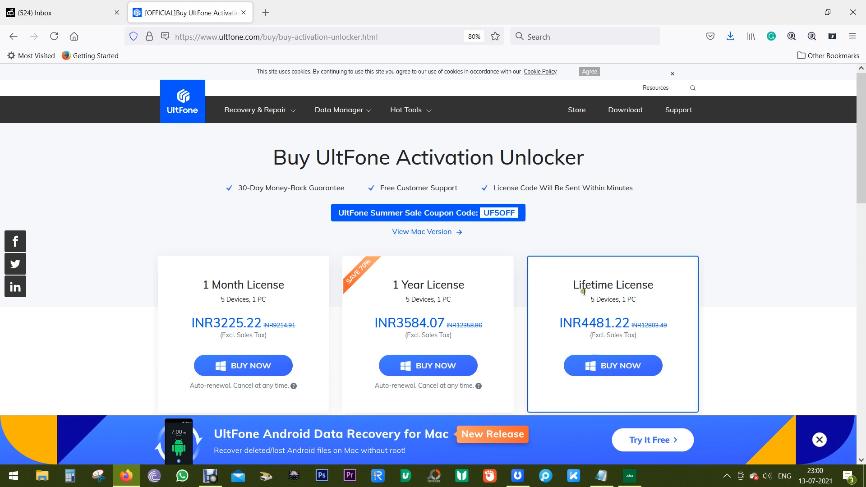
{"action": "mouse_move", "coordinate": [570, 337]}
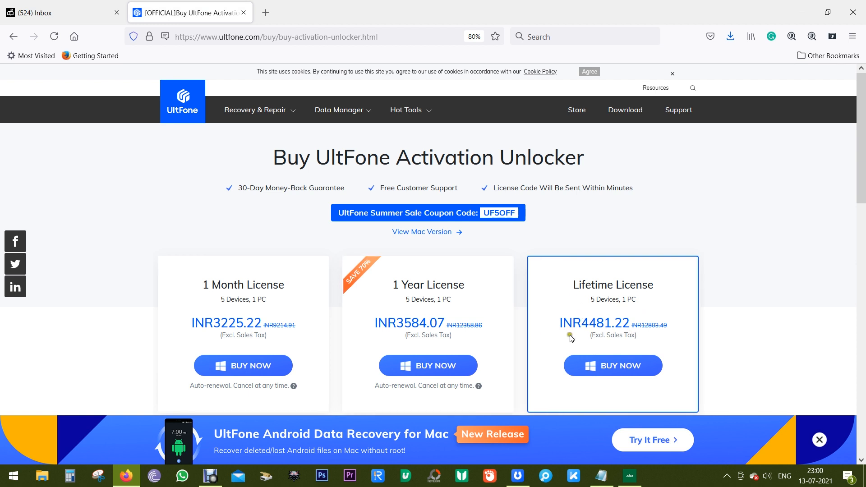
{"action": "scroll", "scroll_direction": "down", "scroll_amount": 3}
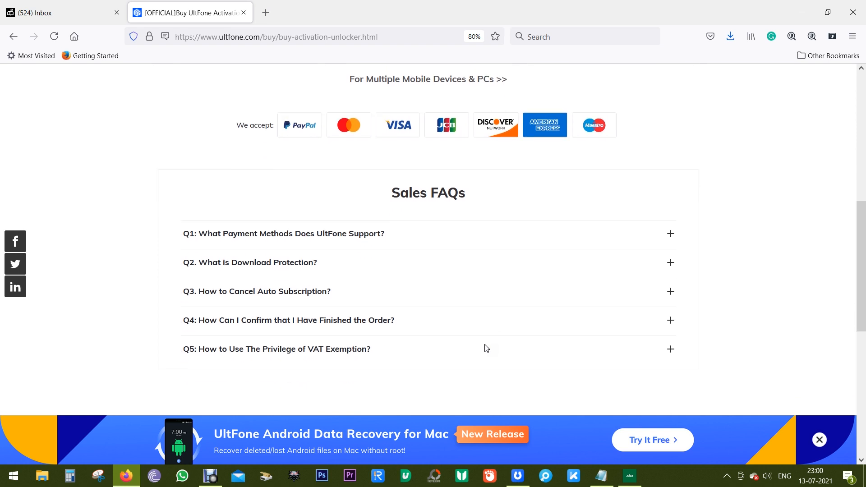